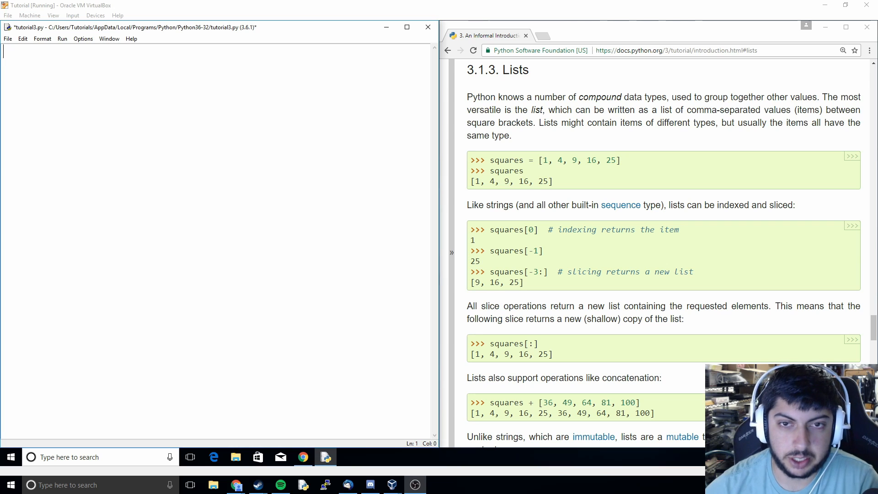
{"action": "mouse_move", "coordinate": [699, 210]}
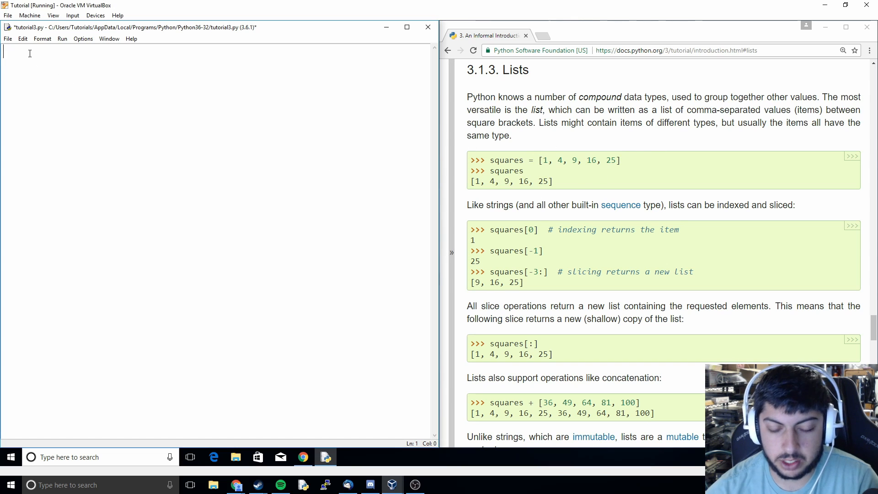
Step: Type square1 = 1, square2 = 4 and square3 = 9 on separate lines in tutorial3.py
{"action": "type", "text": "squa"}
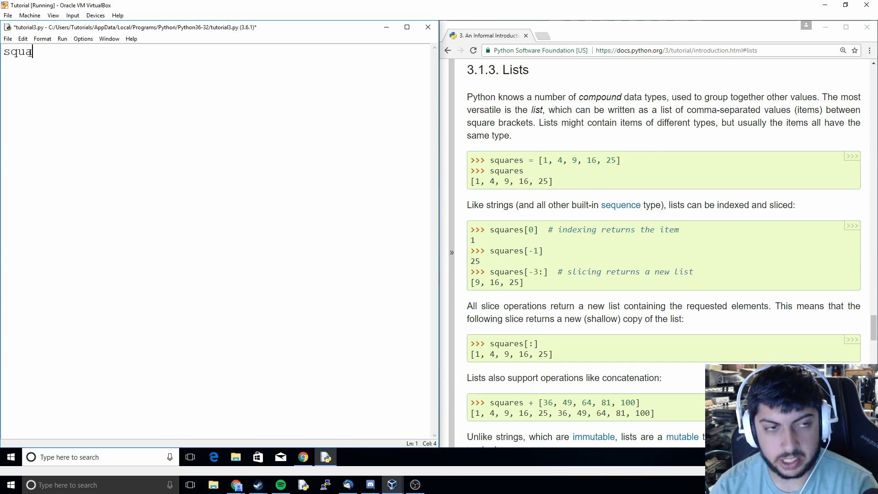
{"action": "type", "text": "re"}
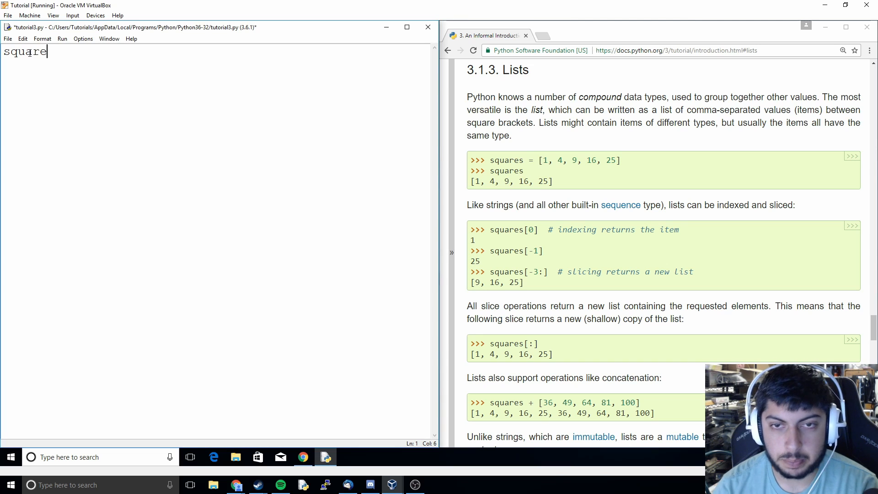
{"action": "type", "text": "1 ="}
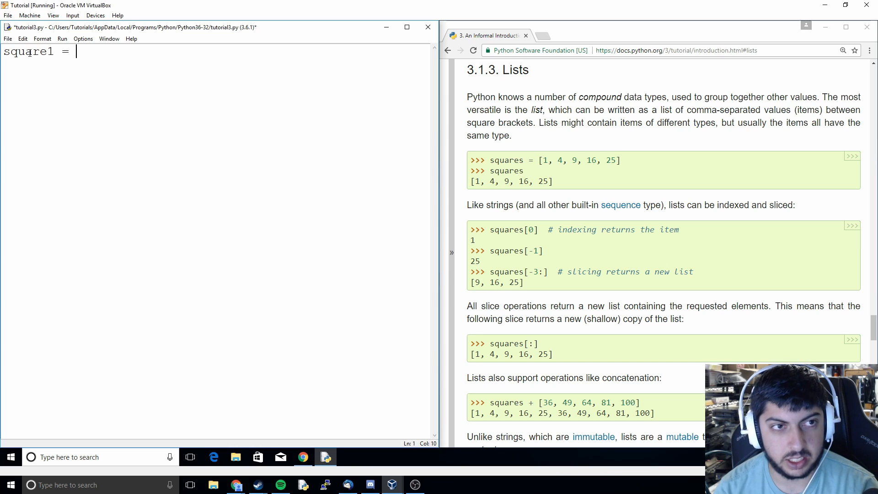
{"action": "type", "text": "1"}
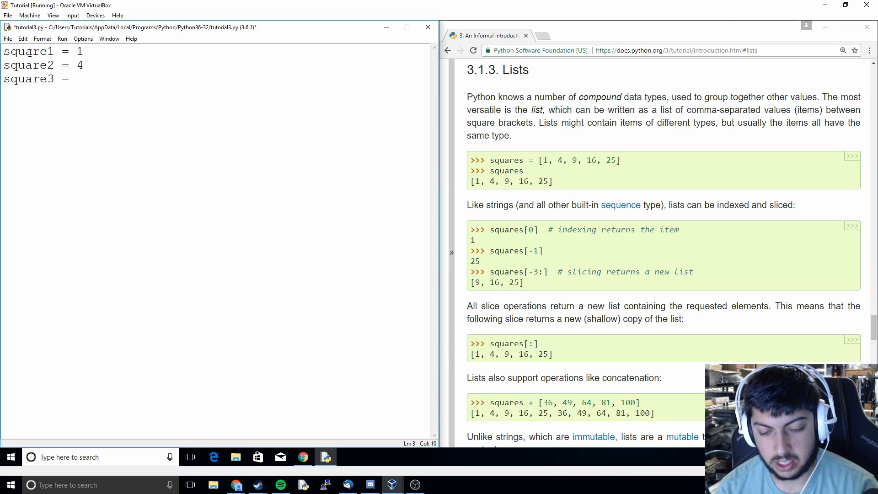
{"action": "type", "text": "9"}
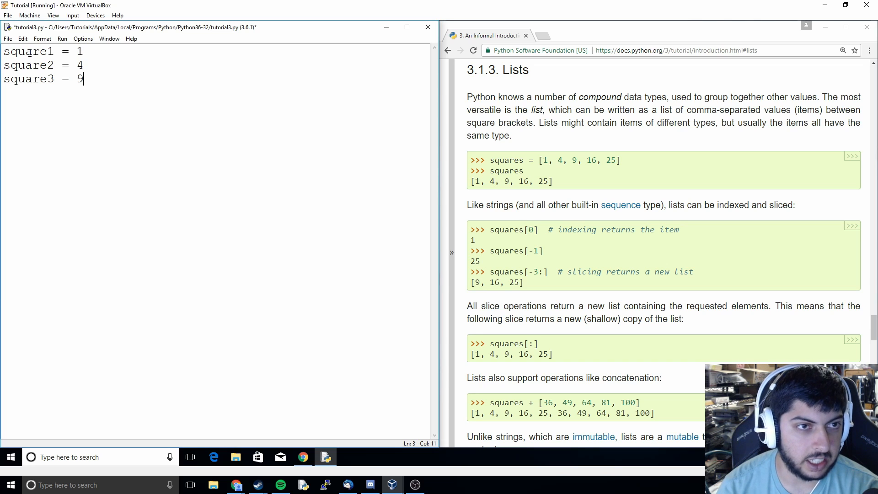
{"action": "left_click", "coordinate": [84, 65]}
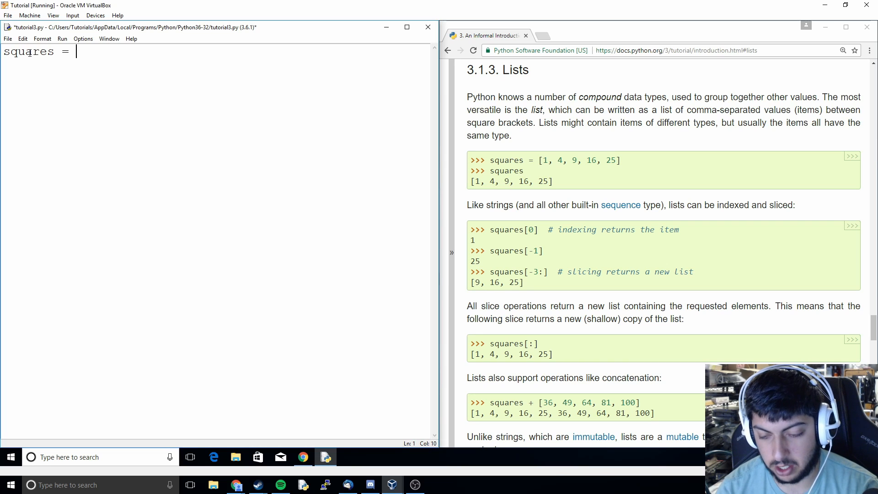
Step: Replace the variables with the list squares = [1, 4, 9, 16, 25]
{"action": "type", "text": "[1"}
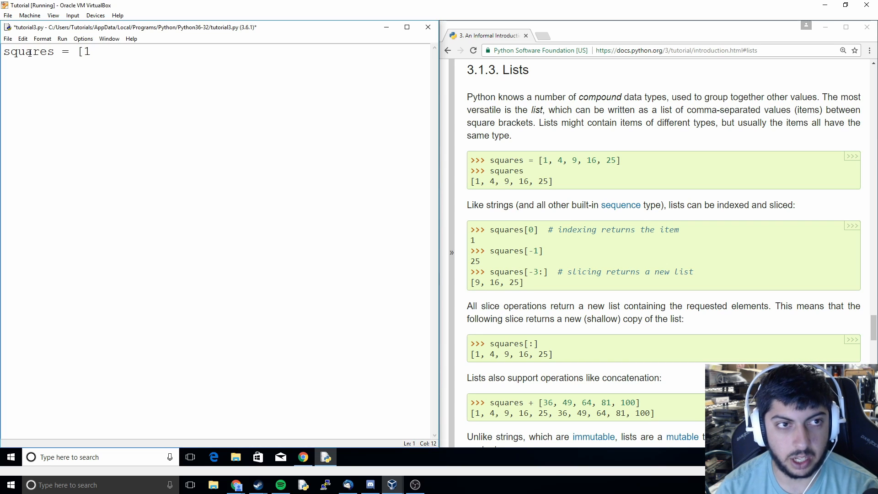
{"action": "type", "text": ","}
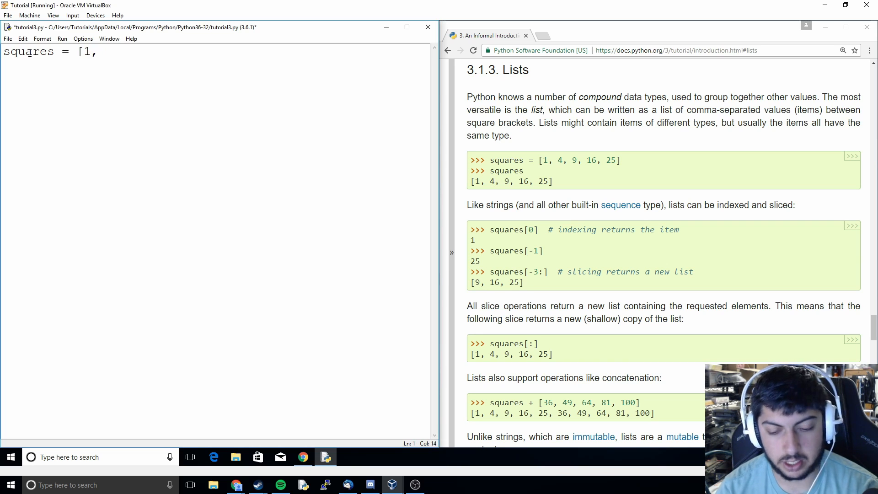
{"action": "type", "text": "4, 9, 1"}
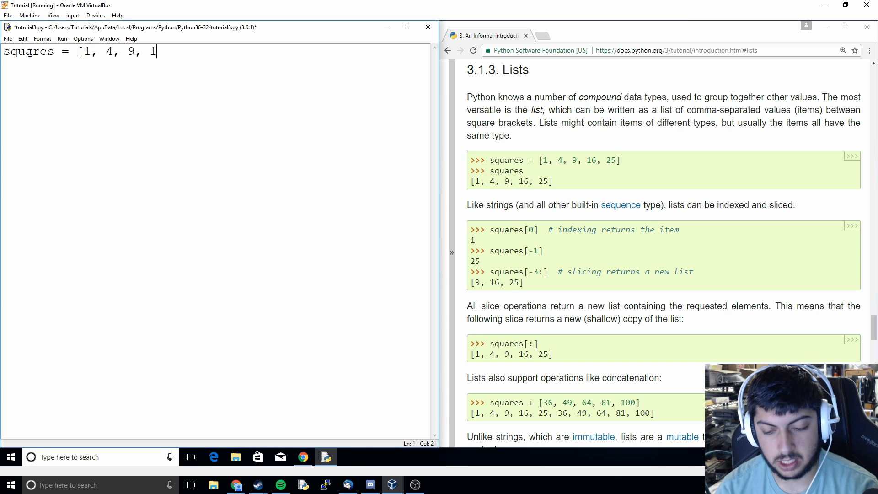
{"action": "type", "text": "6, 25]"}
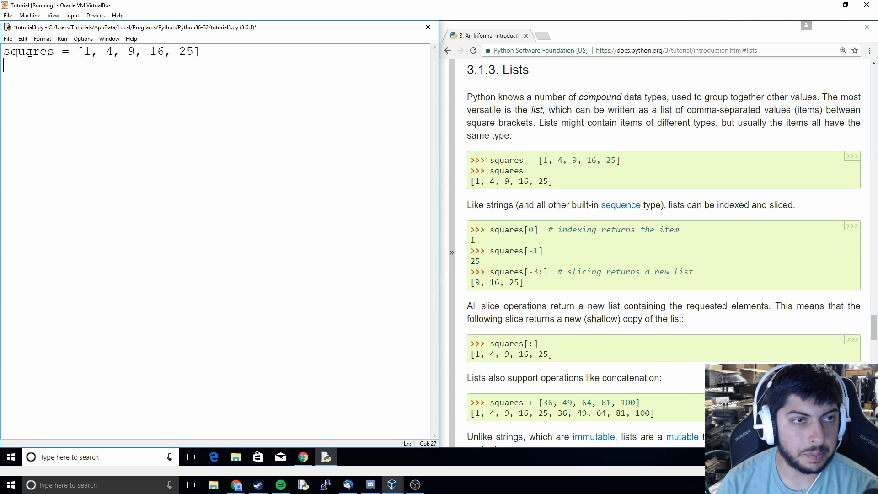
Step: Add a new line printing squares[0]
{"action": "key", "text": "Return"}
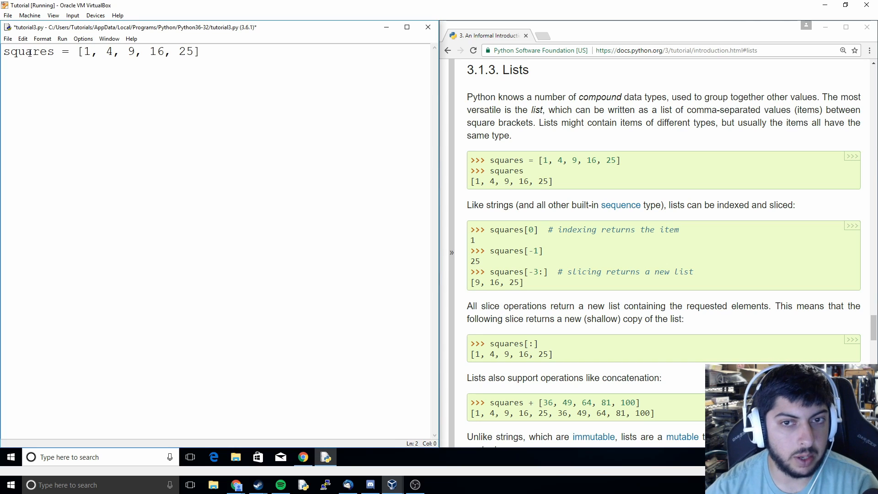
{"action": "type", "text": "print"}
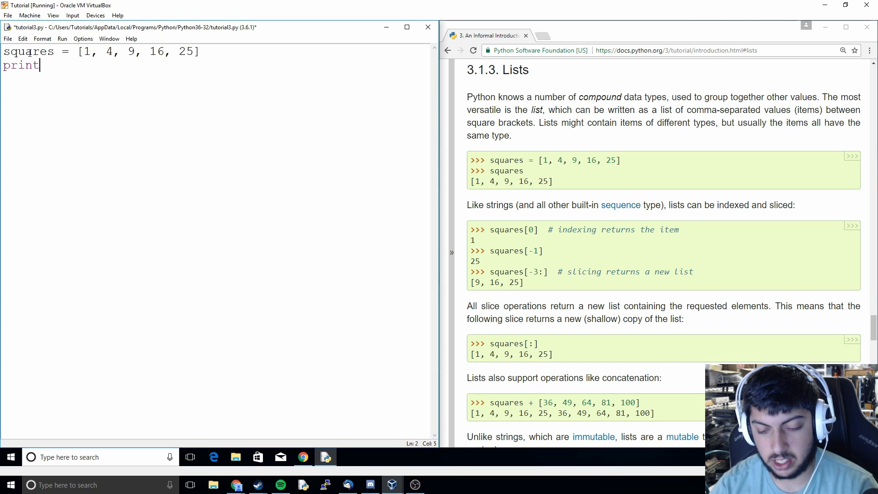
{"action": "type", "text": "("}
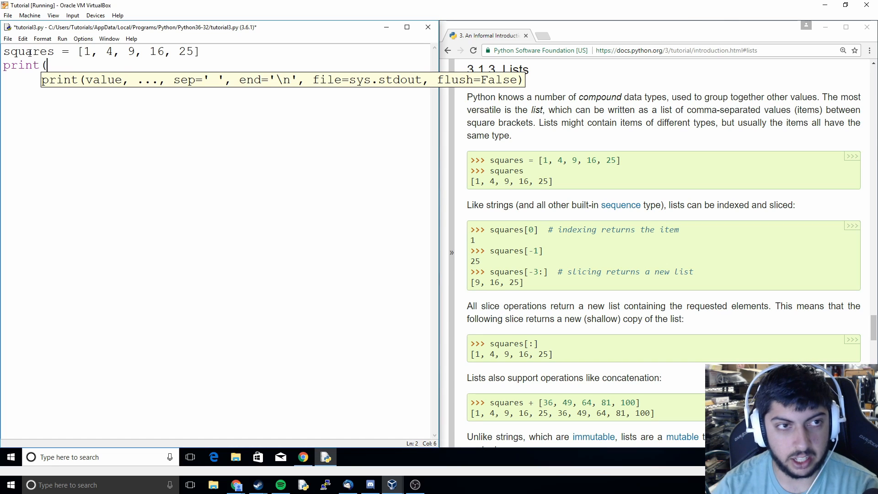
{"action": "type", "text": "squares"}
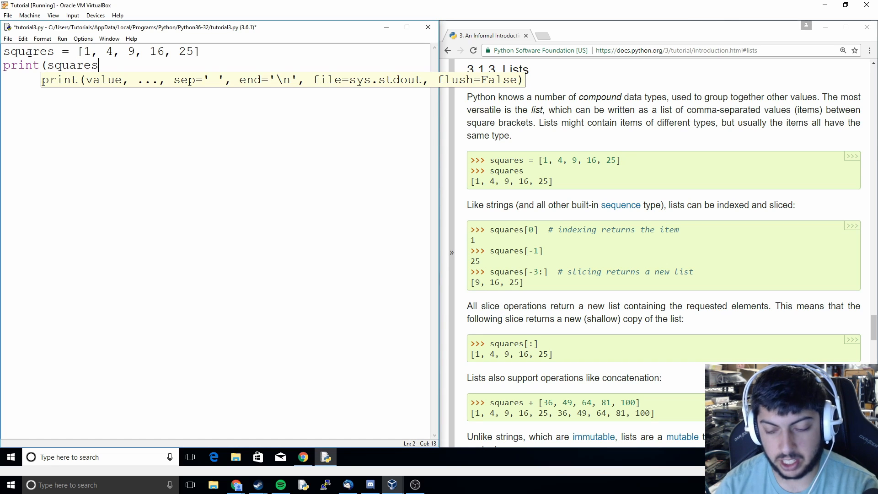
{"action": "type", "text": "[0]"}
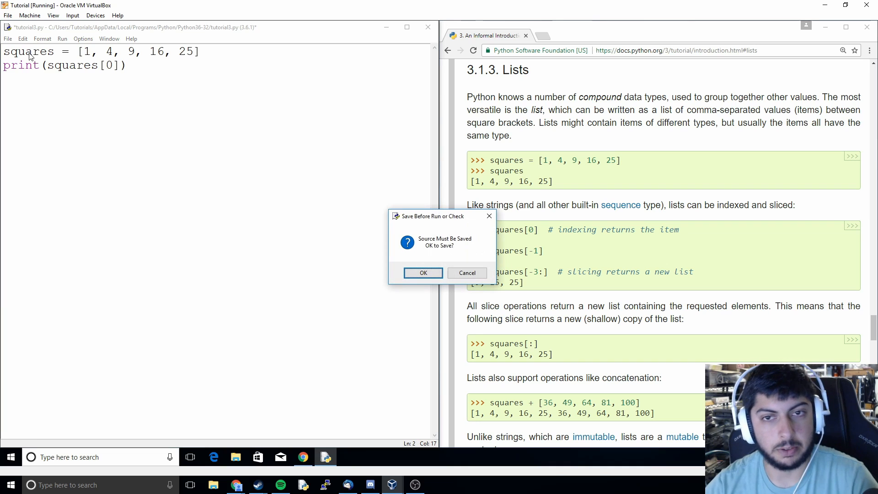
Step: Save and run the script to print 1, then change to squares[0:4] and rerun it, printing [1, 4, 9, 16]
{"action": "left_click", "coordinate": [424, 272]}
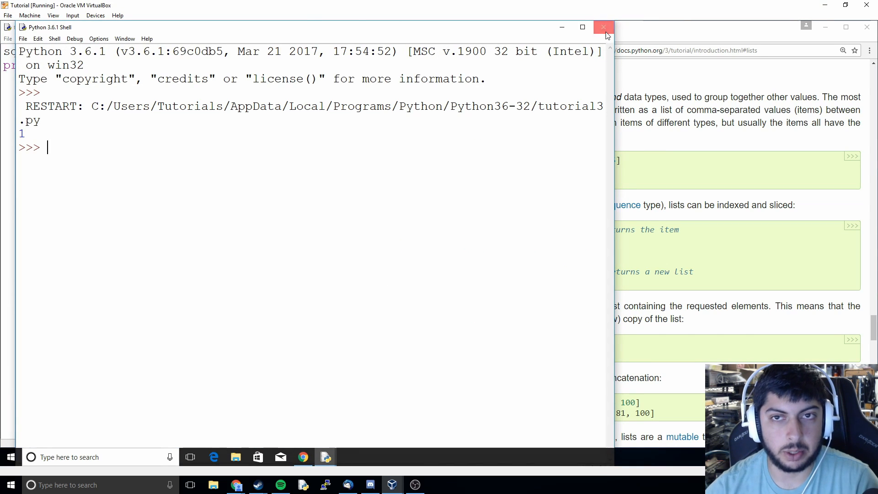
{"action": "left_click", "coordinate": [604, 27]}
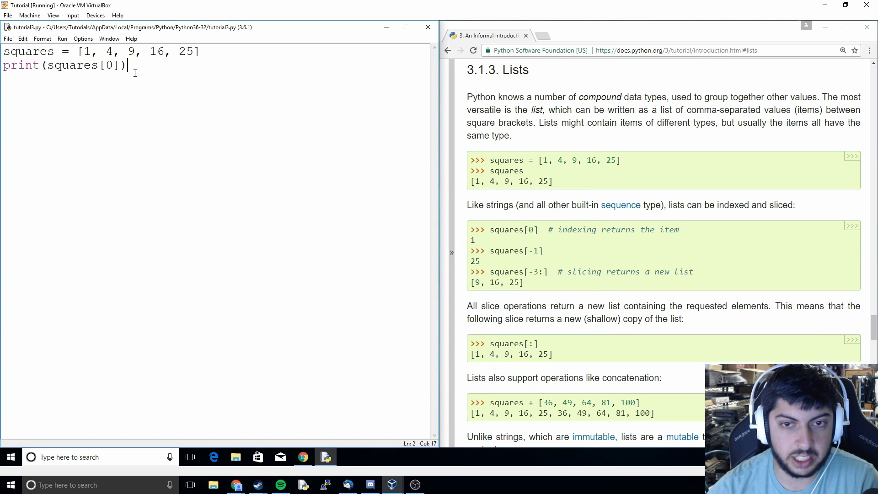
{"action": "type", "text": ":4"}
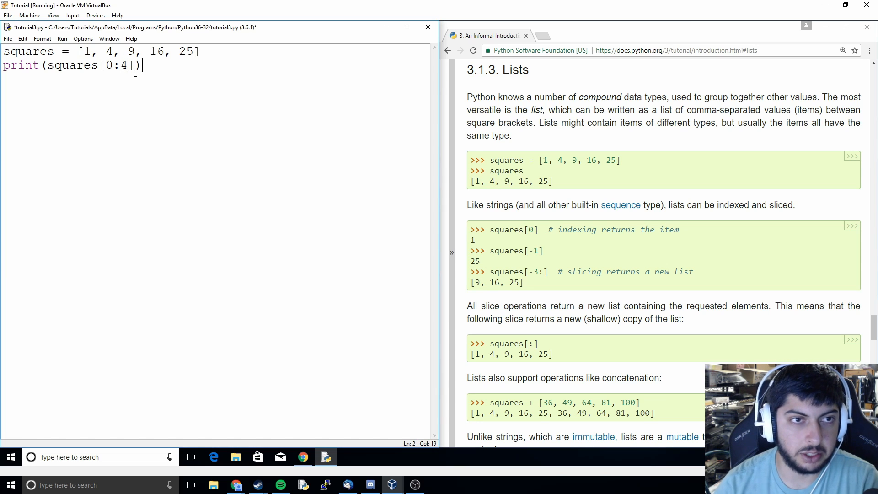
{"action": "key", "text": "ctrl+s"}
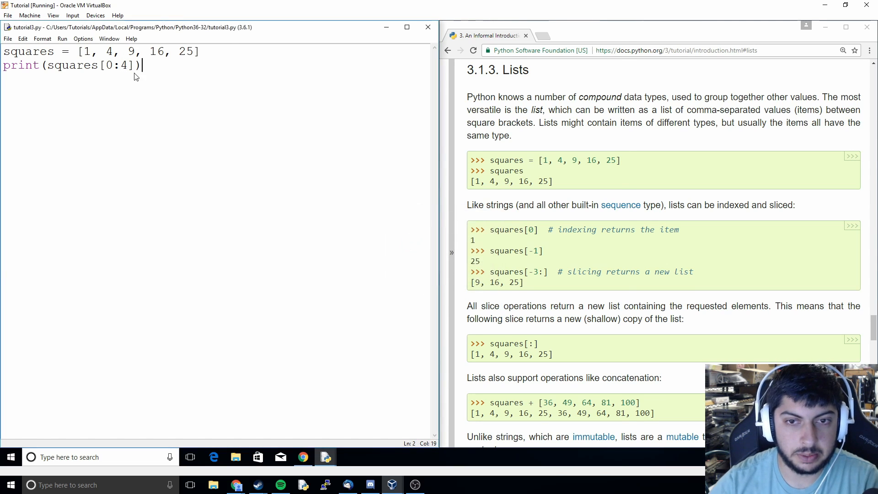
{"action": "key", "text": "F5"}
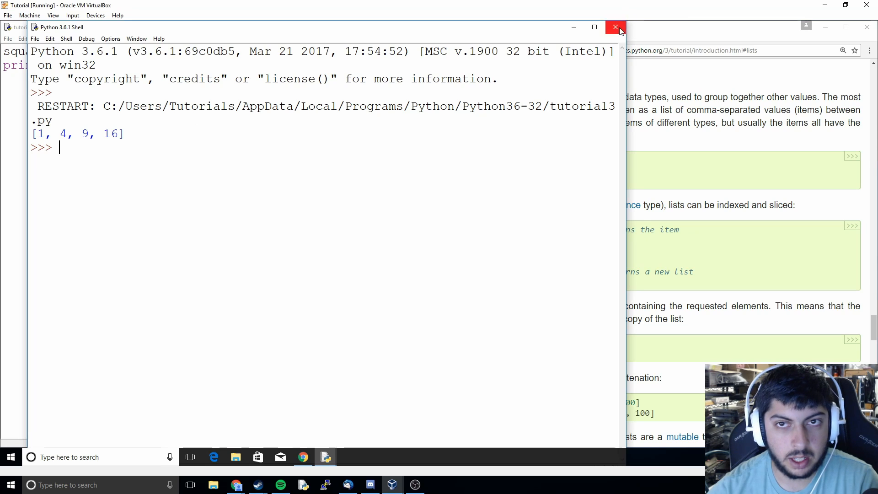
{"action": "left_click", "coordinate": [617, 27]}
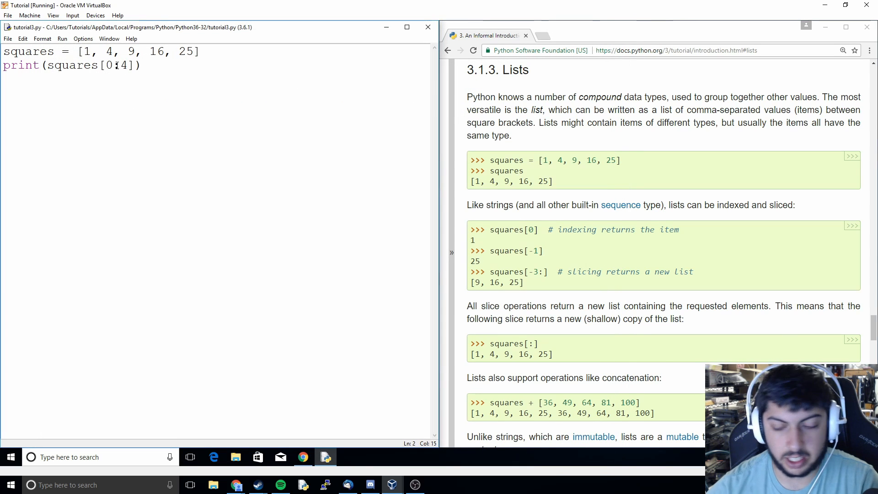
Step: Change the slice to squares[2:], save and run again
{"action": "type", "text": "2"}
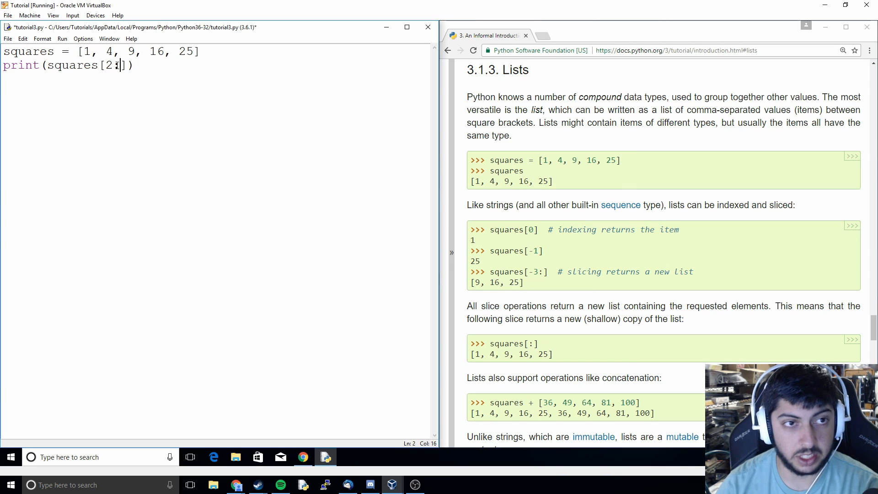
{"action": "key", "text": "ctrl+s"}
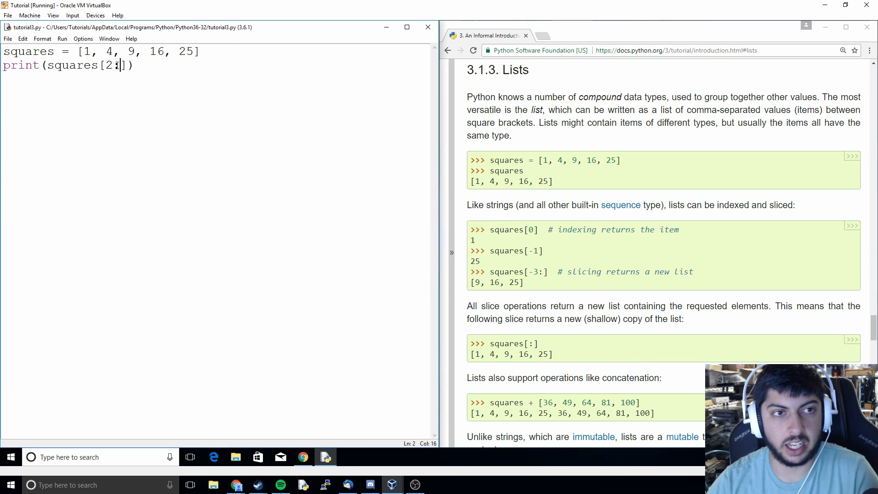
{"action": "key", "text": "F5"}
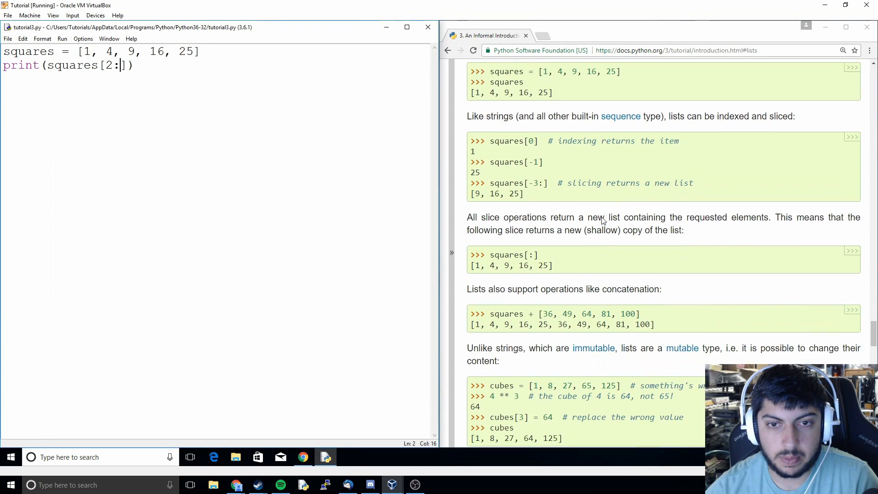
Step: Change the slice to squares[:] and run it, showing [1, 4, 9, 16, 25]
{"action": "scroll", "scroll_direction": "down", "scroll_amount": 3}
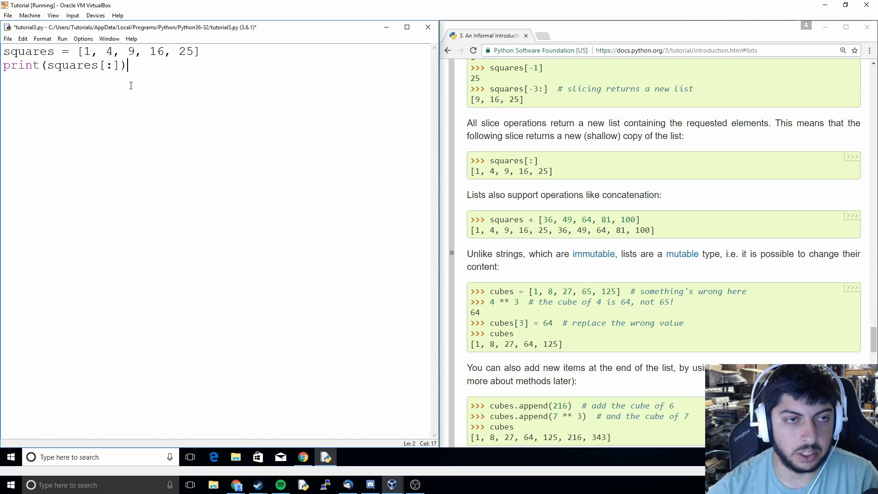
{"action": "mouse_move", "coordinate": [327, 252]}
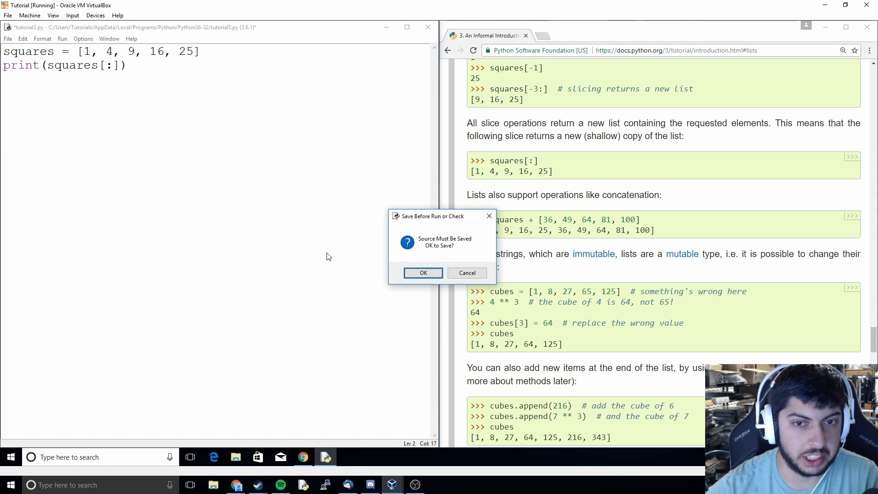
{"action": "left_click", "coordinate": [422, 273]}
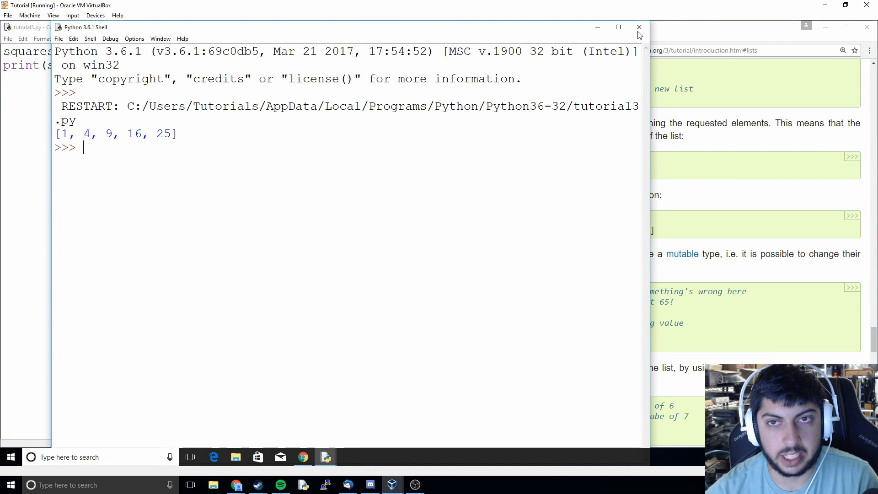
{"action": "left_click", "coordinate": [638, 27]}
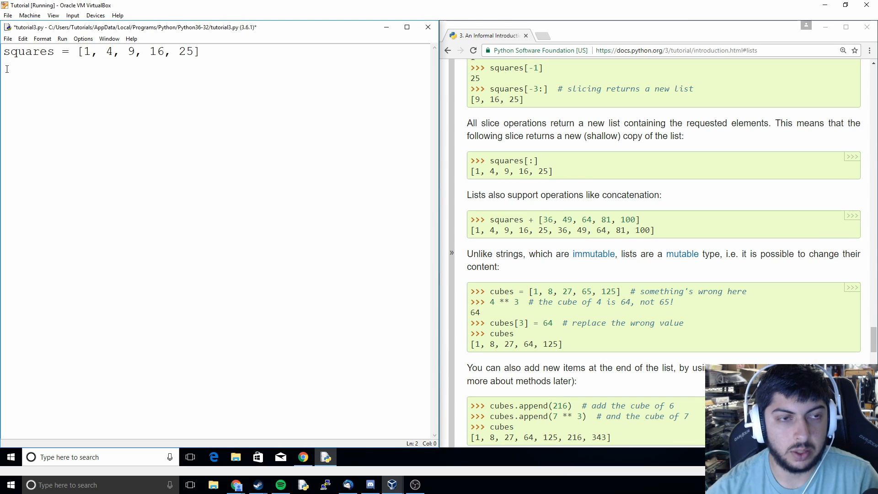
Step: Type squares = squares + [36,49,64,81,100] on line 2
{"action": "type", "text": "squares = s"}
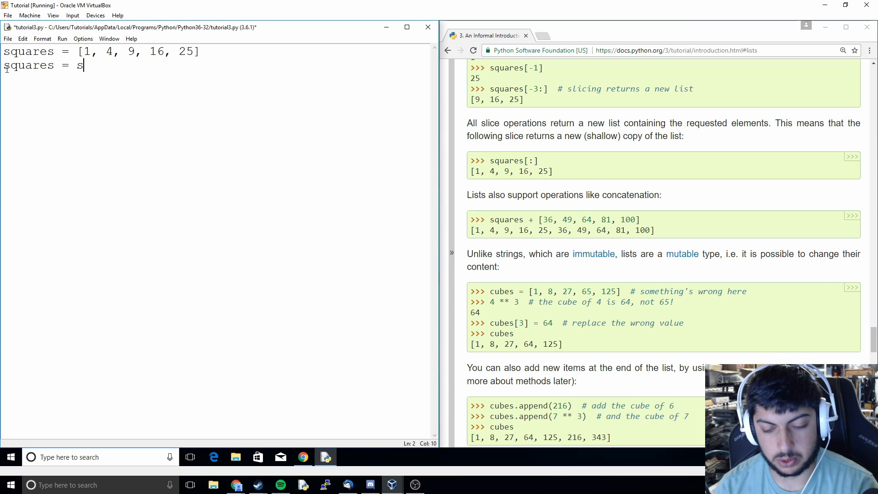
{"action": "type", "text": "quares +"}
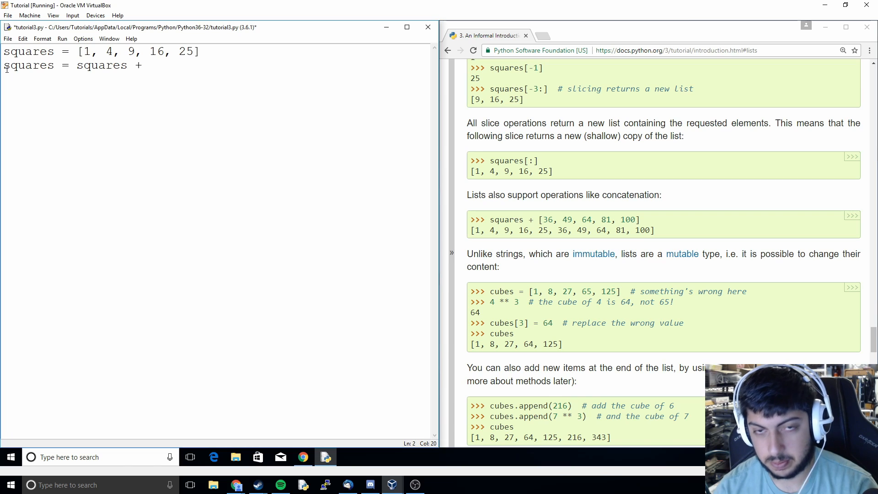
{"action": "type", "text": "[36"}
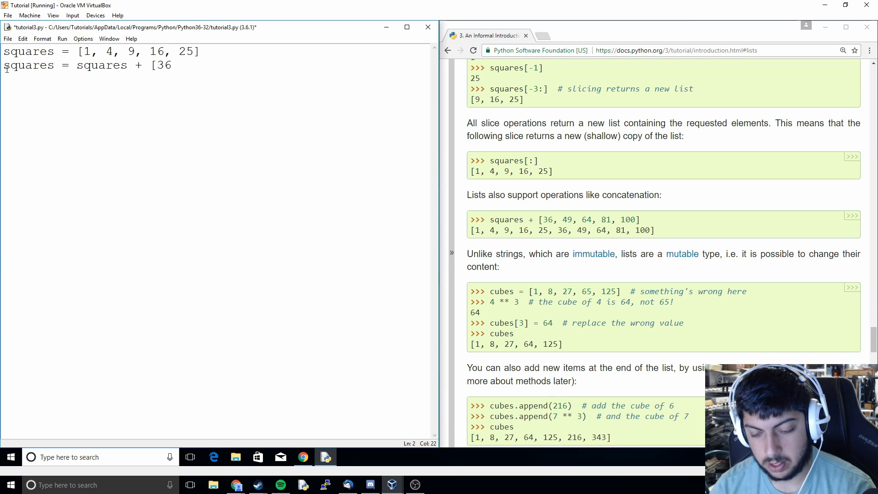
{"action": "type", "text": ",4"}
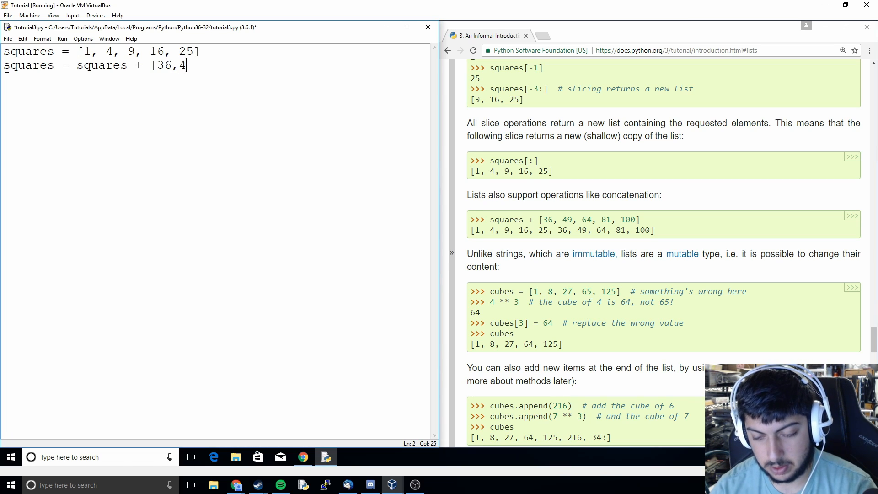
{"action": "type", "text": "9,64,"}
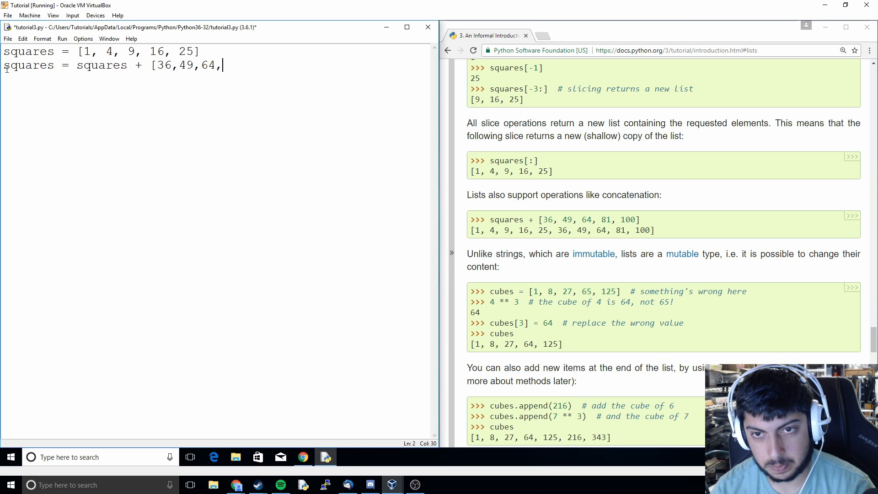
{"action": "type", "text": "81,1"}
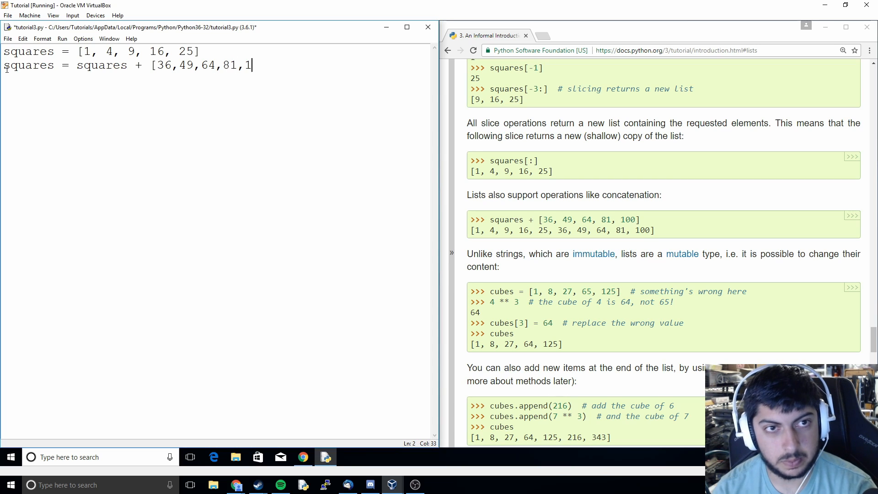
{"action": "type", "text": "00]"}
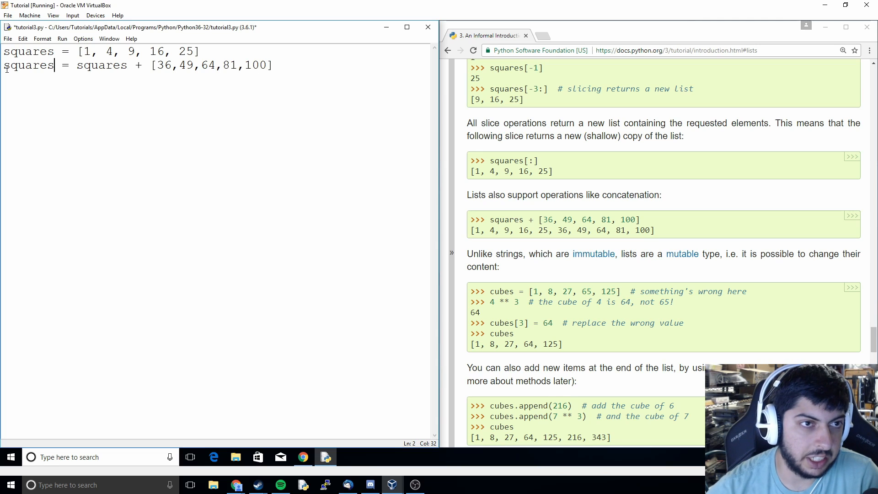
Step: Start a print(squares) line after the extended list
{"action": "left_click", "coordinate": [61, 65]}
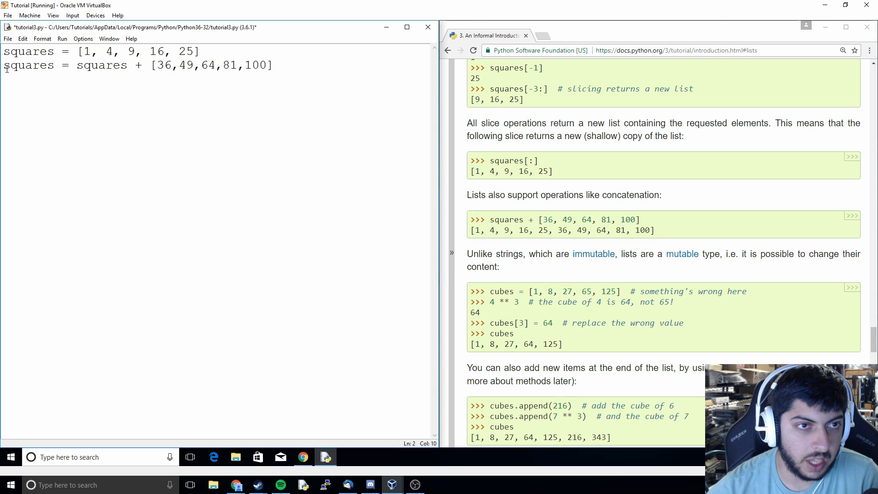
{"action": "key", "text": "Right"}
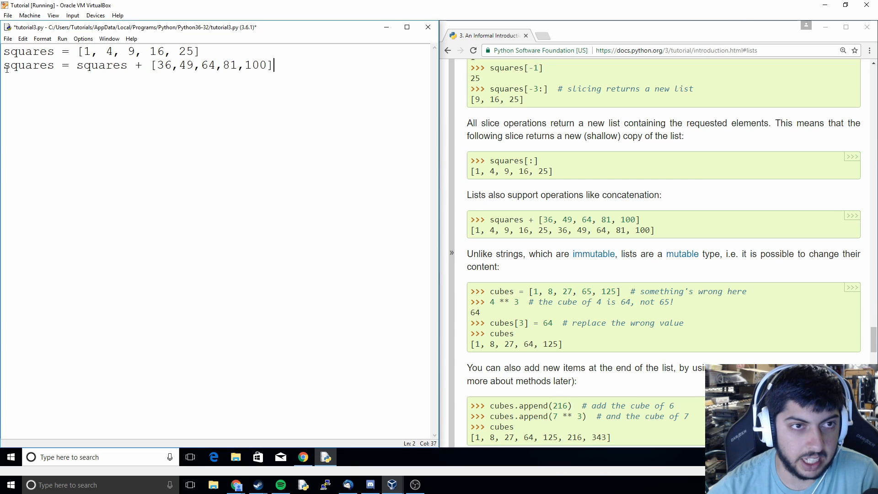
{"action": "left_click", "coordinate": [150, 65]}
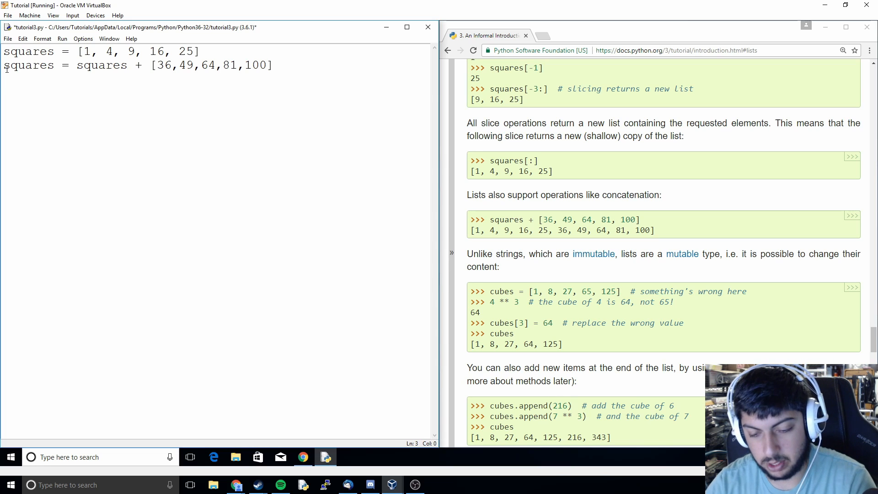
{"action": "type", "text": "print(squares"}
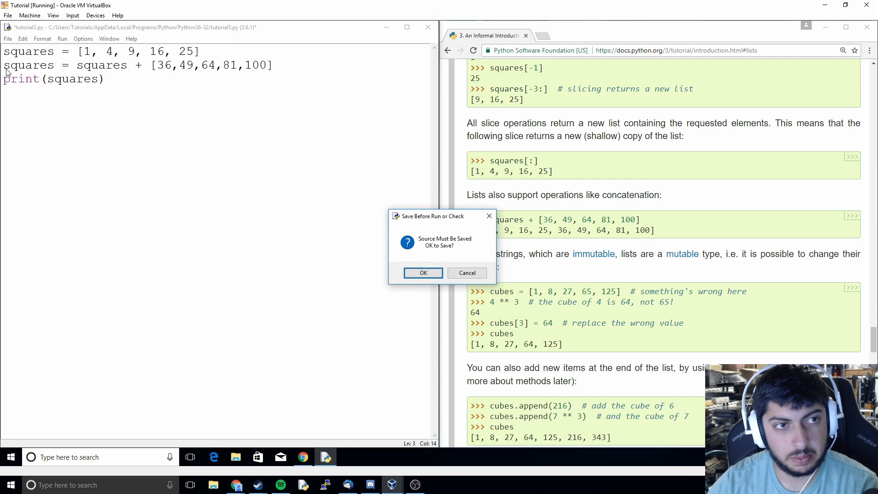
Step: Save and run, printing [1, 4, 9, 16, 25, 36, 49, 64, 81, 100], then delete the print line
{"action": "left_click", "coordinate": [423, 272]}
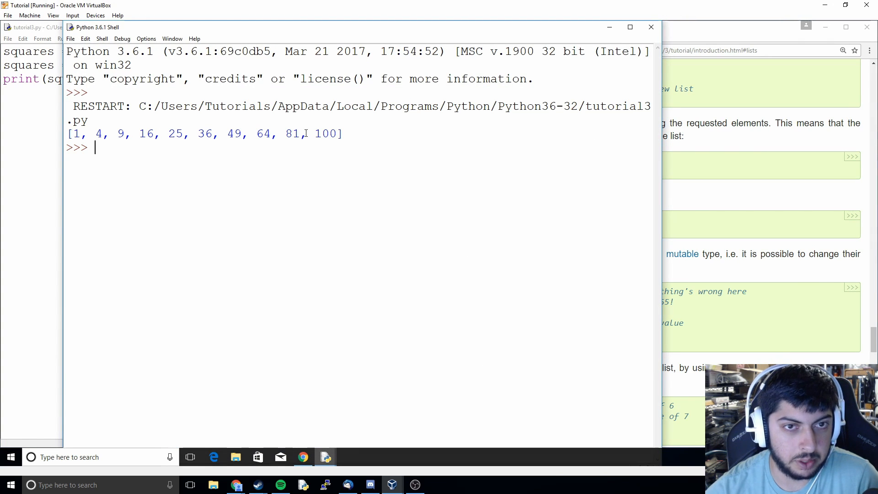
{"action": "left_click", "coordinate": [34, 27]}
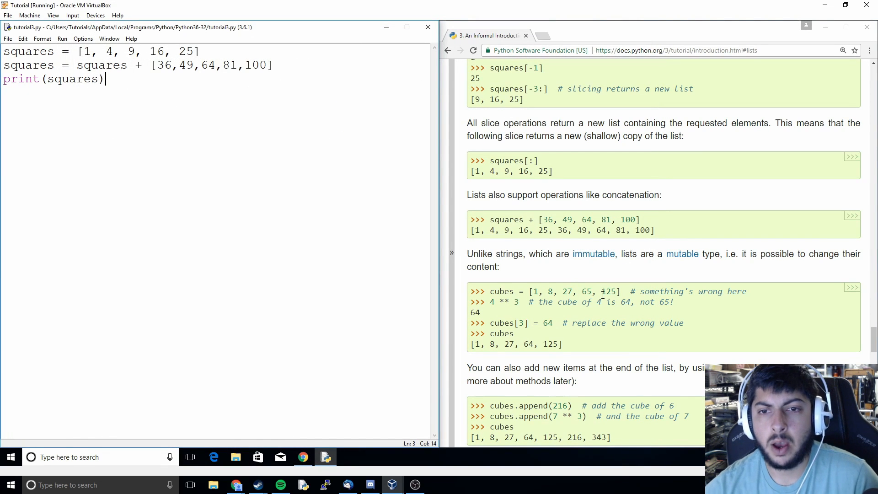
{"action": "scroll", "scroll_direction": "down", "scroll_amount": 3}
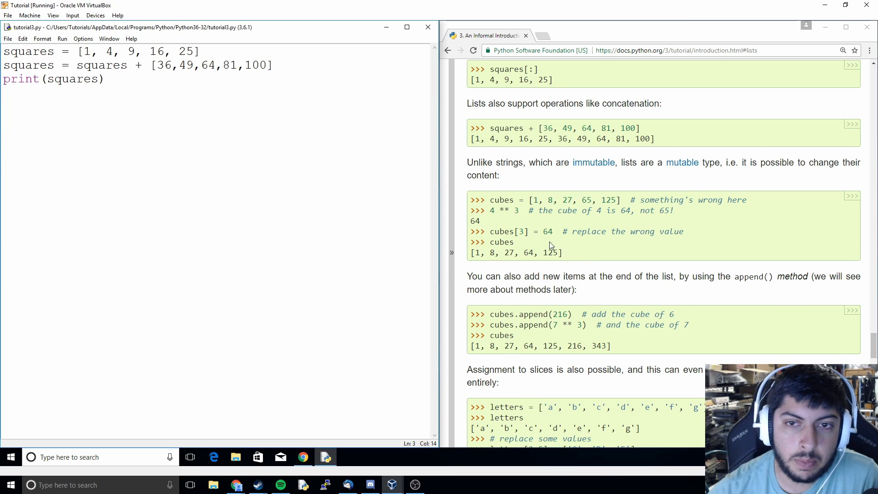
{"action": "scroll", "scroll_direction": "down", "scroll_amount": 3}
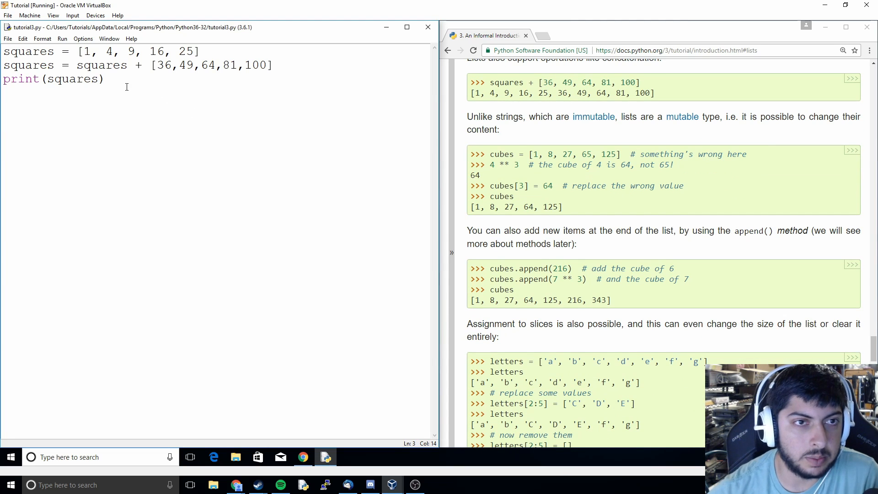
{"action": "key", "text": "BackSpace"}
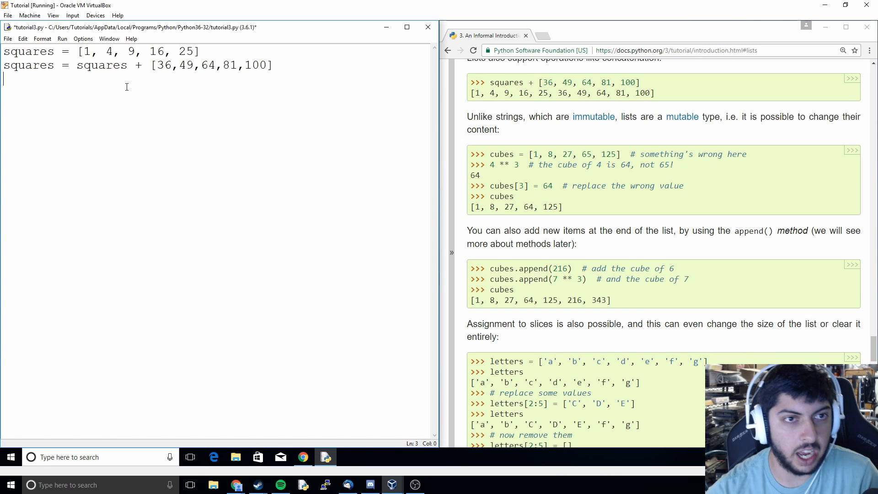
Step: Type squares[2] = 10 and begin a print(squares) line below it
{"action": "type", "text": "square"}
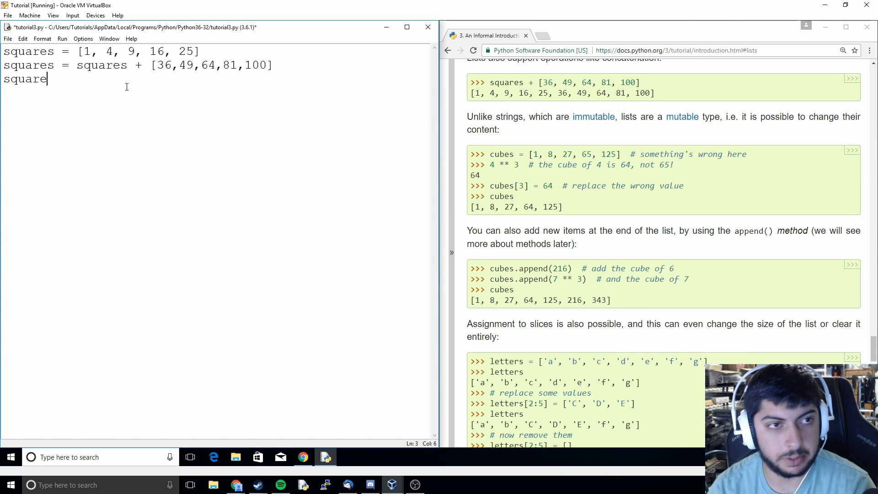
{"action": "type", "text": "s"}
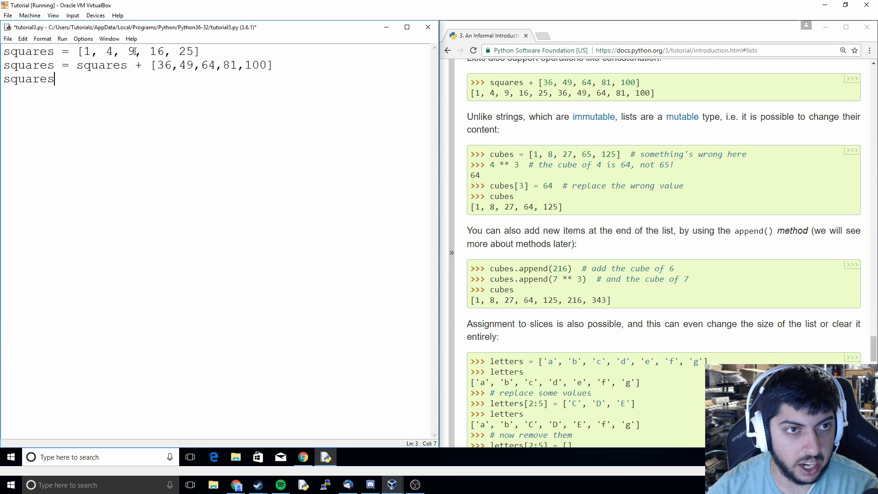
{"action": "type", "text": "["}
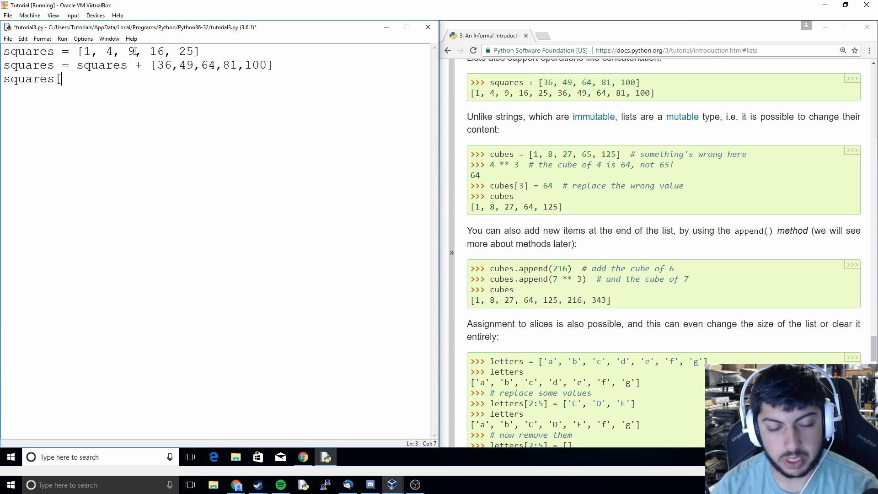
{"action": "type", "text": "2] ="}
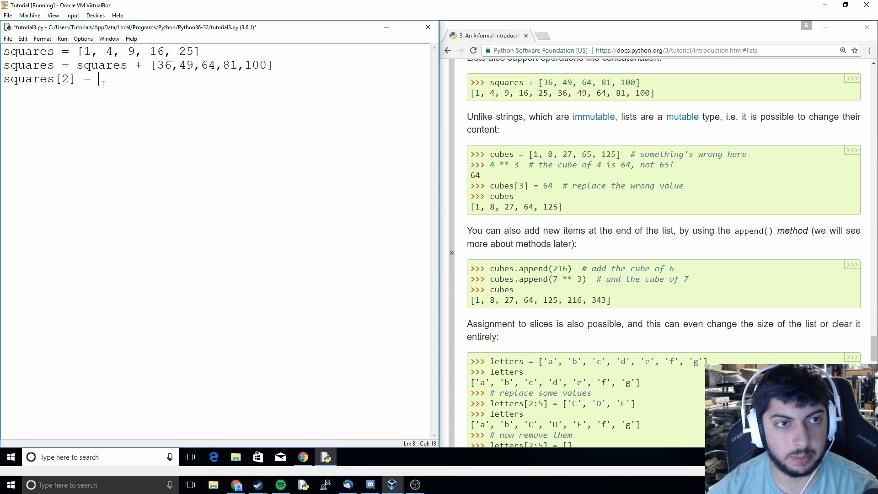
{"action": "type", "text": "10"}
{"action": "type", "text": "print"}
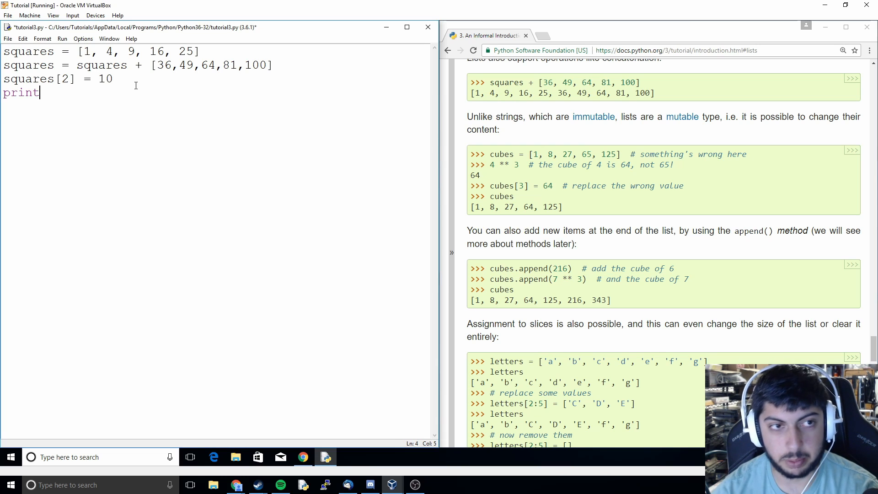
{"action": "type", "text": "(squa"}
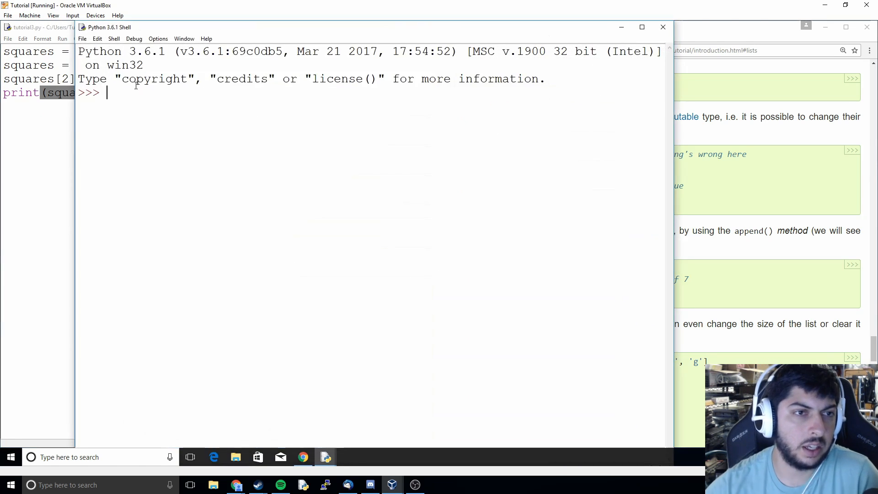
Step: Save and run the script, printing [1, 4, 10, 16, 25, 36, 49, 64, 81, 100]
{"action": "key", "text": "F5"}
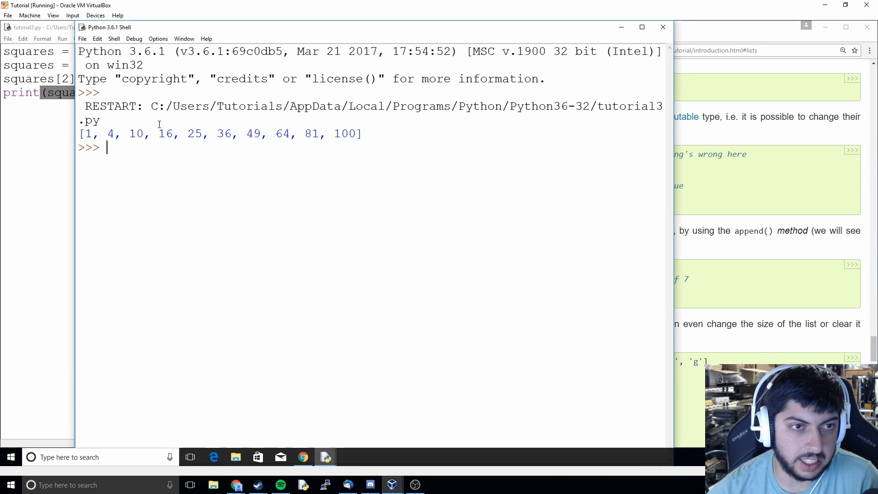
{"action": "mouse_move", "coordinate": [609, 43]}
{"action": "type", "text": "squares"}
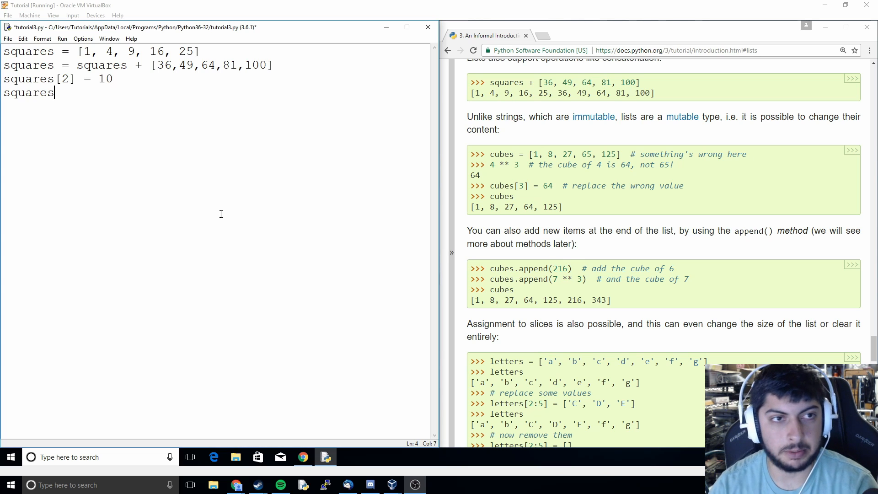
{"action": "mouse_move", "coordinate": [100, 132]}
{"action": "type", "text": ".append"}
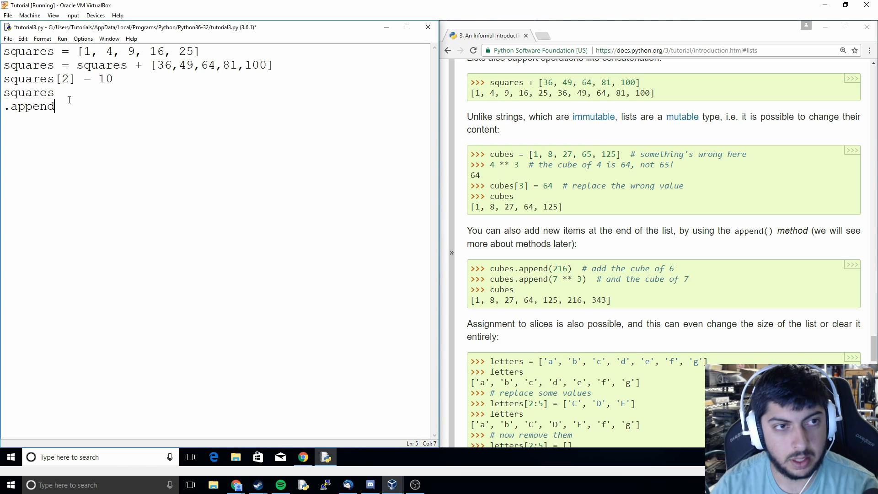
Step: Add squares.append(3) before the print and run, outputting the list ending in 100, 3
{"action": "key", "text": "Backspace"}
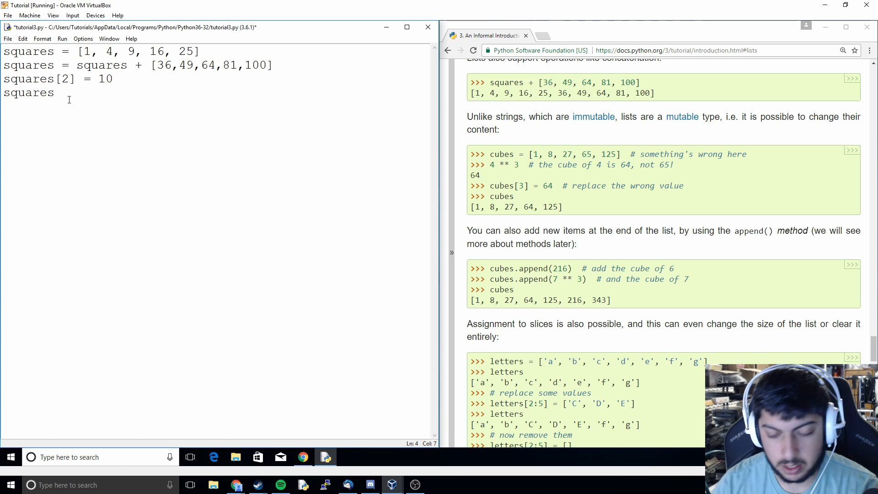
{"action": "type", "text": ".append"}
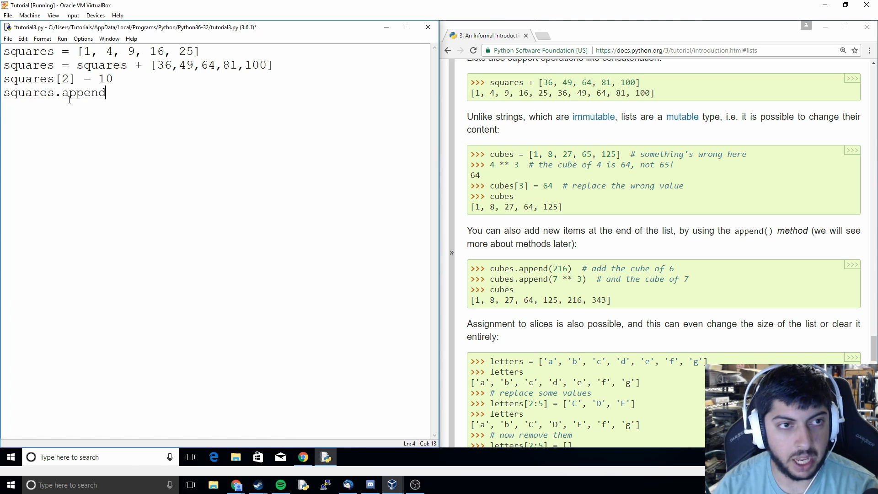
{"action": "type", "text": "("}
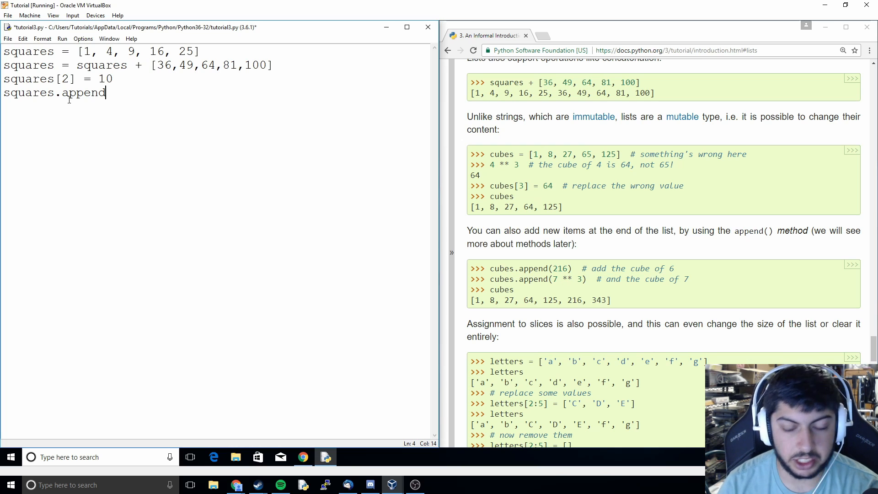
{"action": "type", "text": "("}
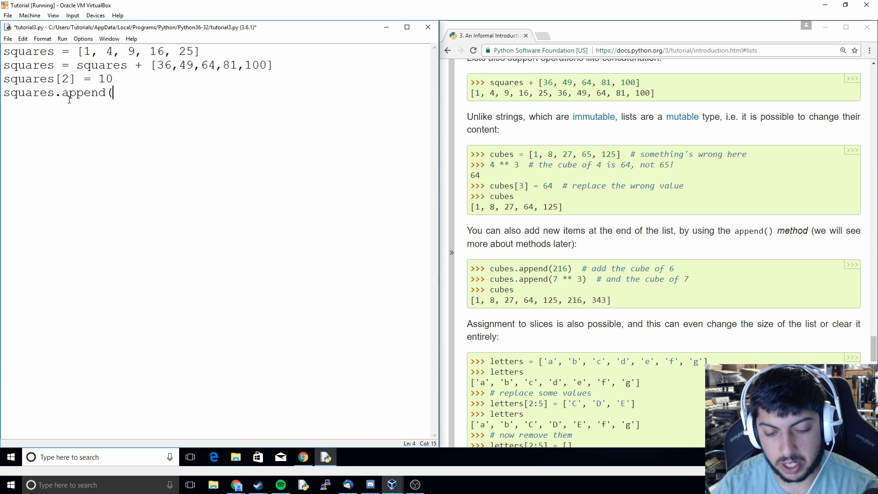
{"action": "type", "text": "3)"}
{"action": "type", "text": "print(squa"}
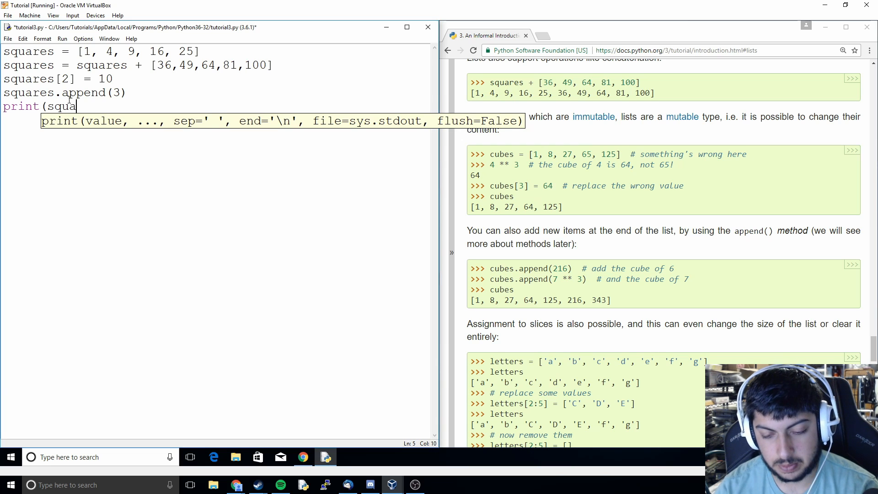
{"action": "type", "text": "res)"}
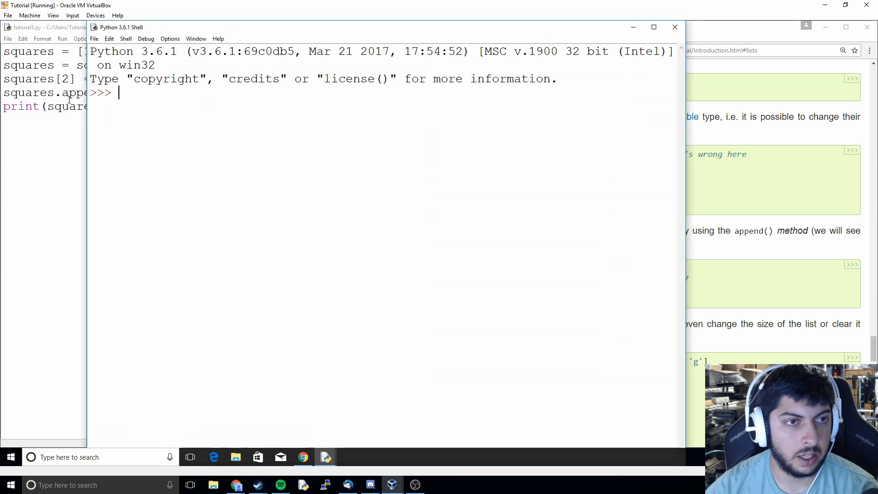
{"action": "key", "text": "F5"}
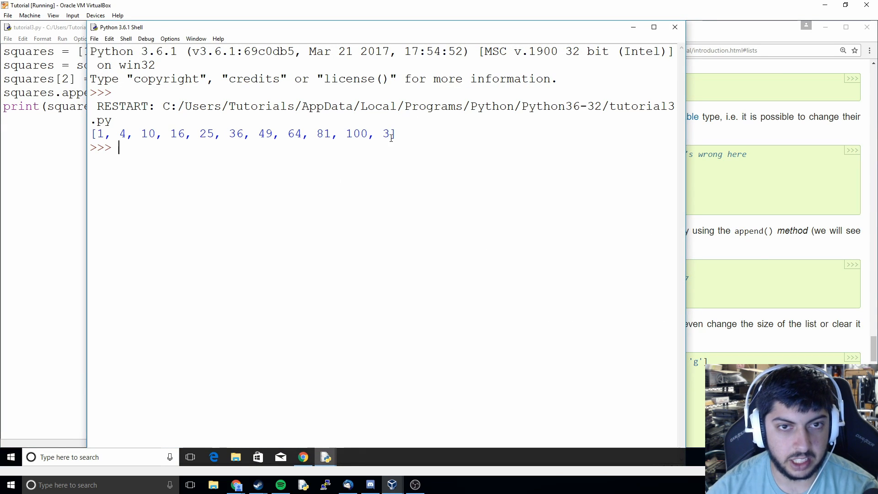
{"action": "mouse_move", "coordinate": [649, 77]}
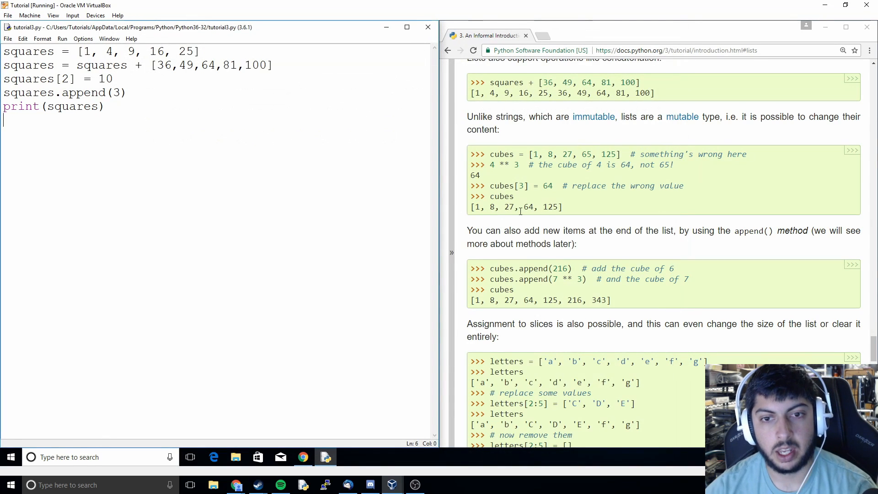
Step: Scroll the docs to the len() and nested-list examples and select the print(squares) line
{"action": "scroll", "scroll_direction": "down", "scroll_amount": 3}
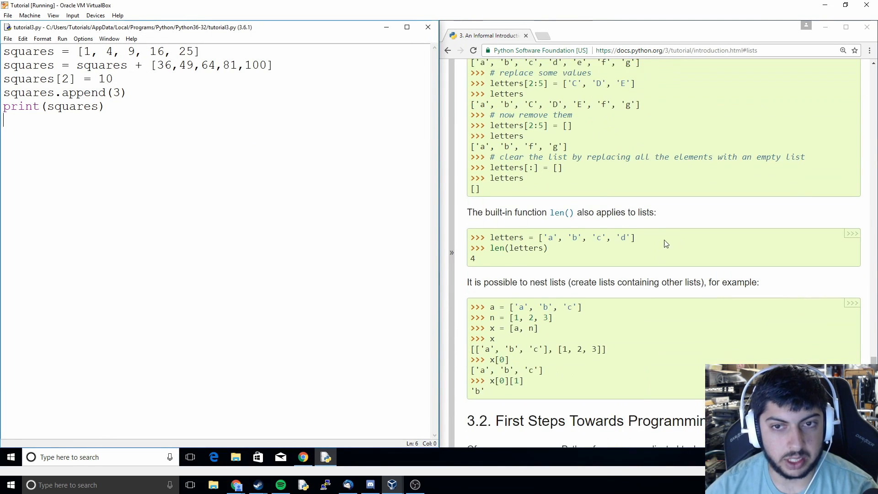
{"action": "scroll", "scroll_direction": "down", "scroll_amount": 3}
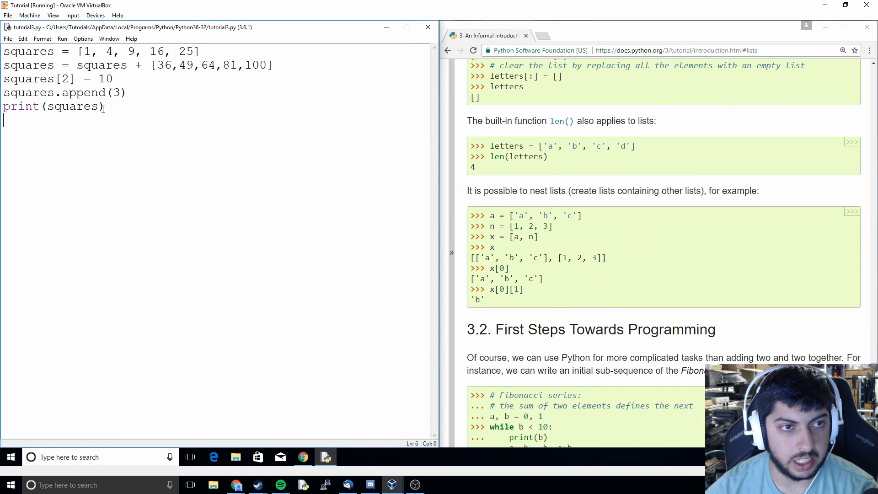
{"action": "triple_click", "coordinate": [53, 106]}
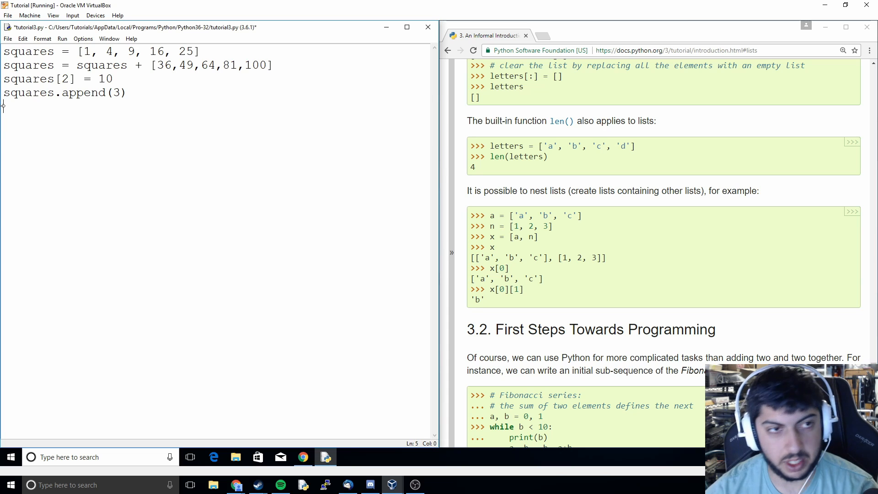
Step: Change append(3) to append([3, 15, 29]) in the script
{"action": "left_click", "coordinate": [112, 92]}
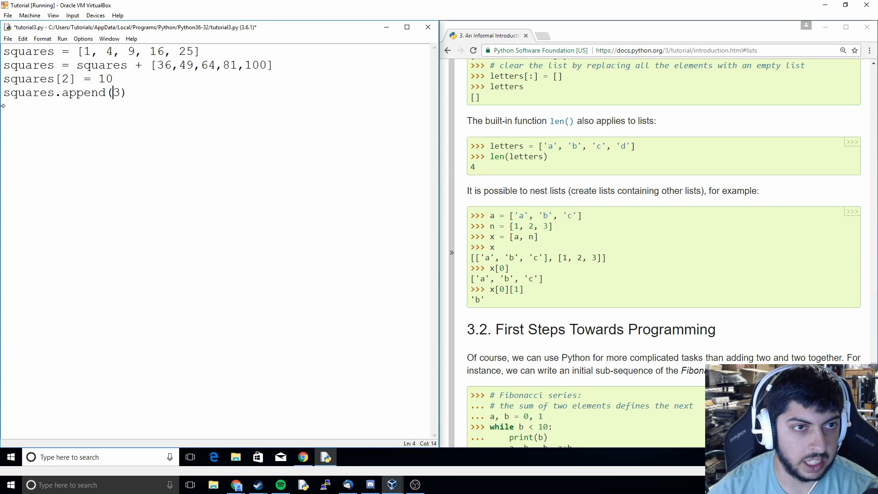
{"action": "type", "text": "["}
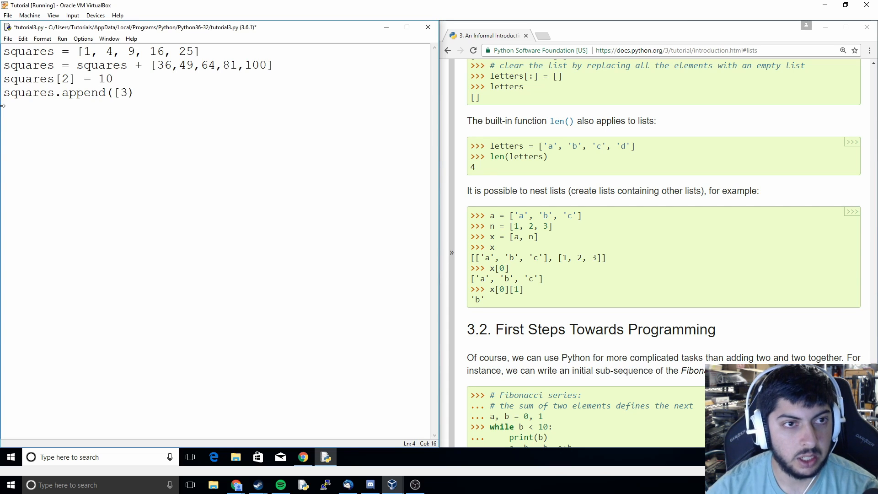
{"action": "type", "text": ", 15"}
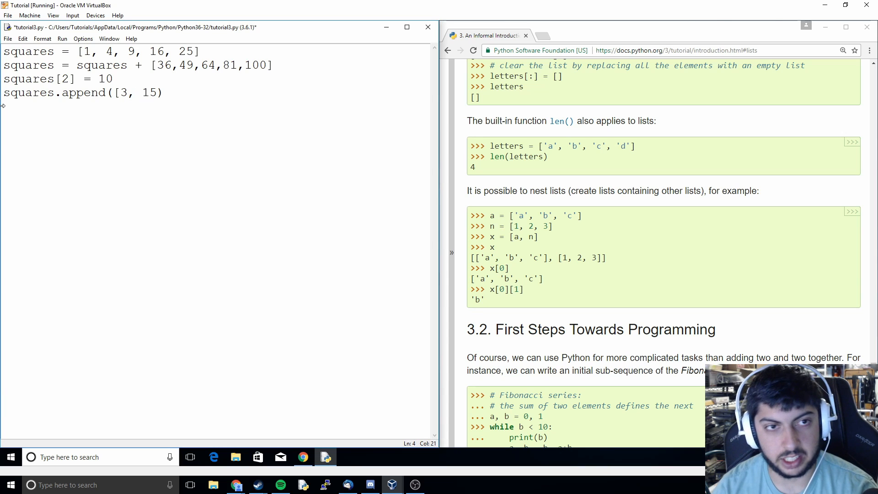
{"action": "type", "text": ", 29"}
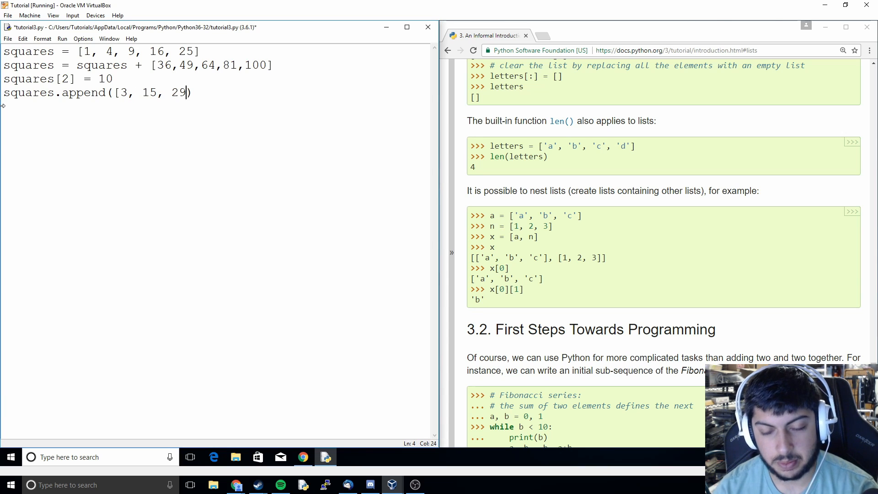
Step: Add a print(squares) line and run the script with F5
{"action": "type", "text": ")"}
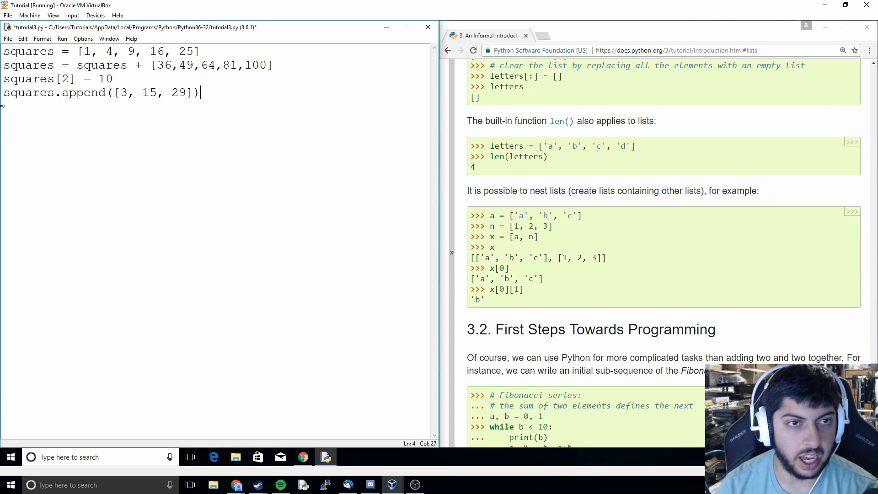
{"action": "type", "text": "print("}
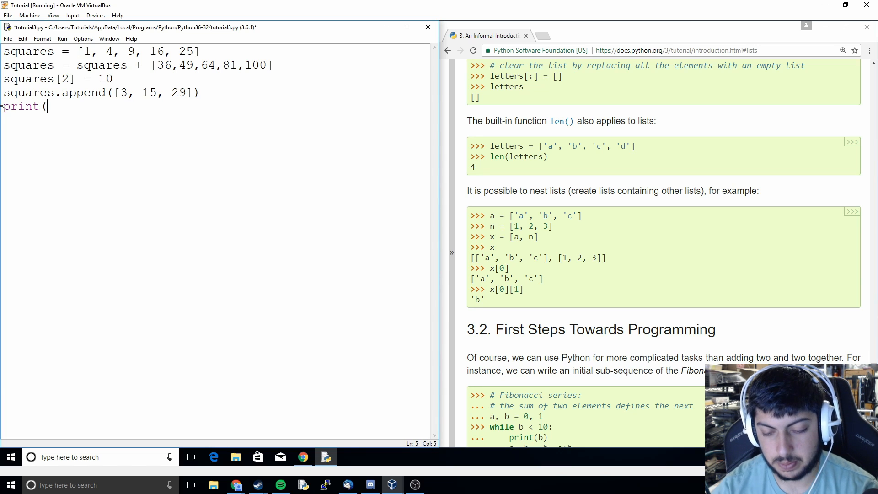
{"action": "type", "text": "Squares)"}
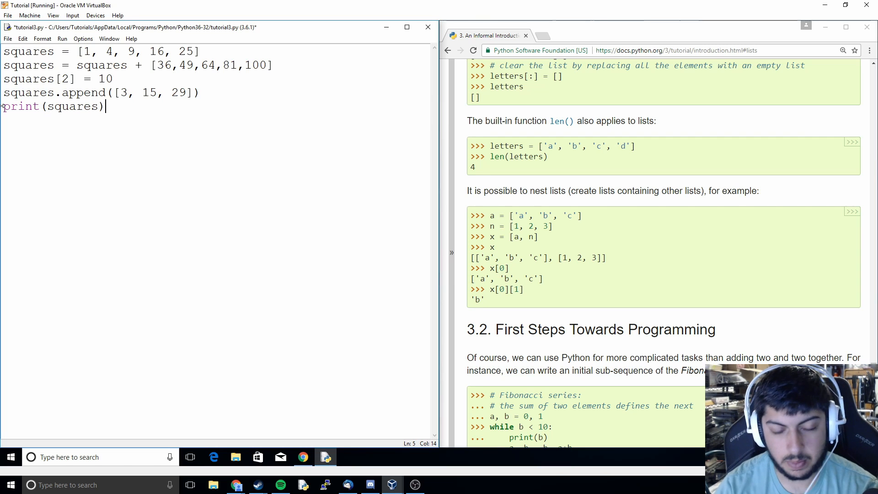
{"action": "key", "text": "F5"}
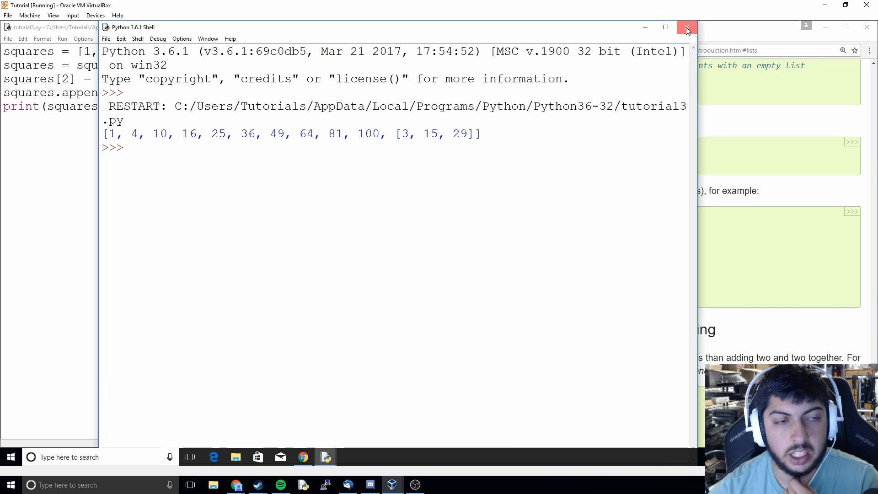
Step: Close the shell, add [-1] inside the print call, and cancel the save-and-run prompt
{"action": "left_click", "coordinate": [688, 27]}
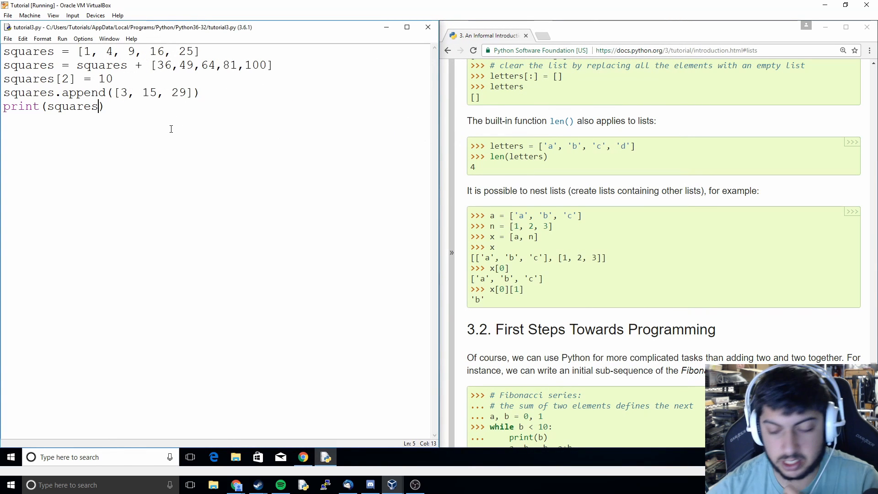
{"action": "type", "text": "[-1]"}
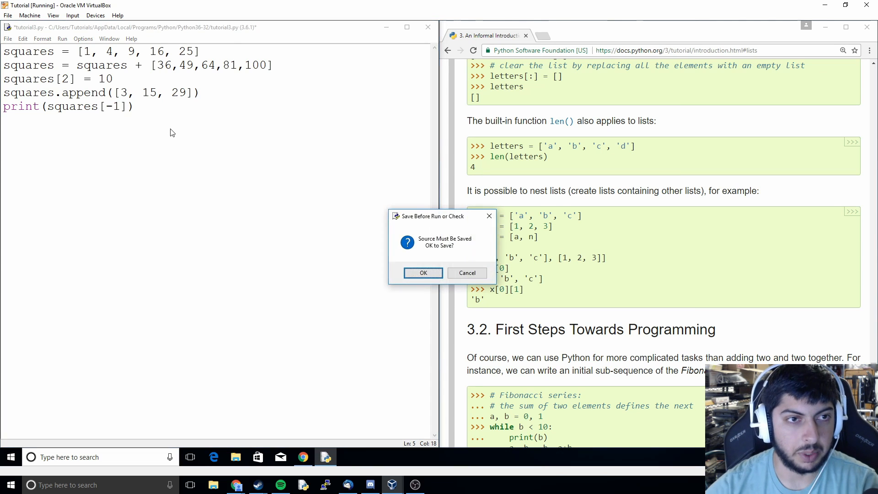
{"action": "left_click", "coordinate": [423, 273]}
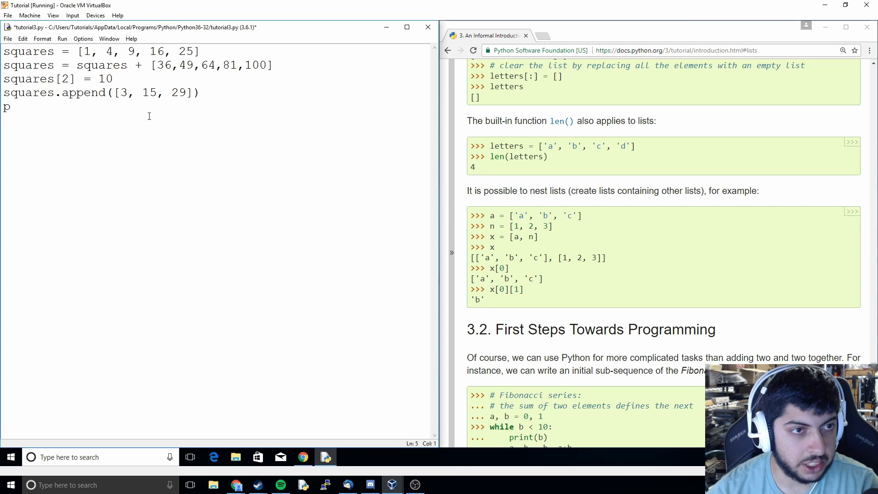
Step: Complete the last line as print(len(squares))
{"action": "type", "text": "rint"}
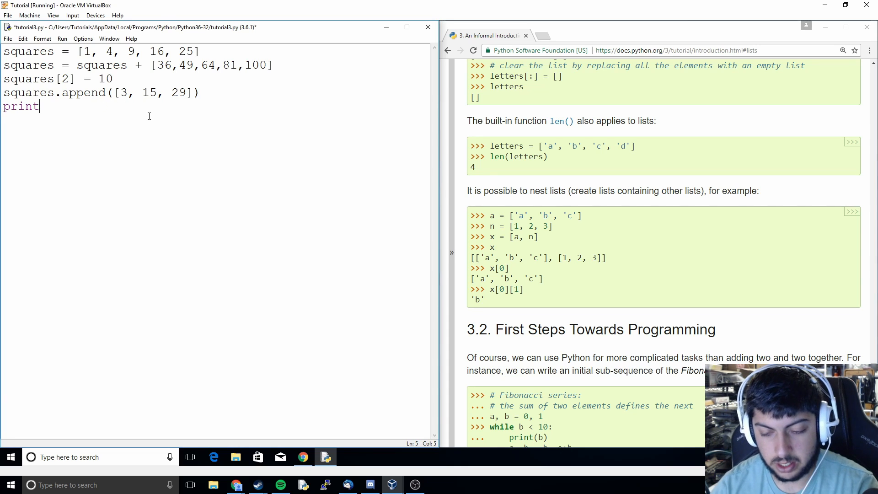
{"action": "type", "text": "("}
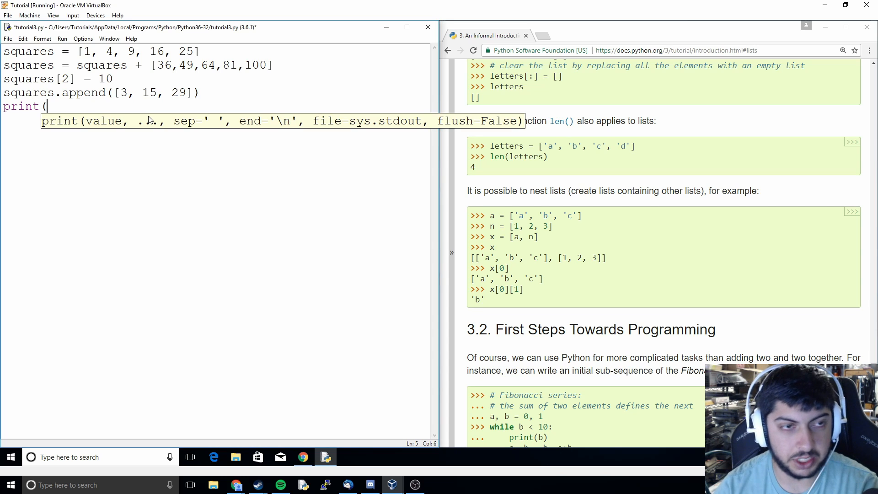
{"action": "type", "text": "len"}
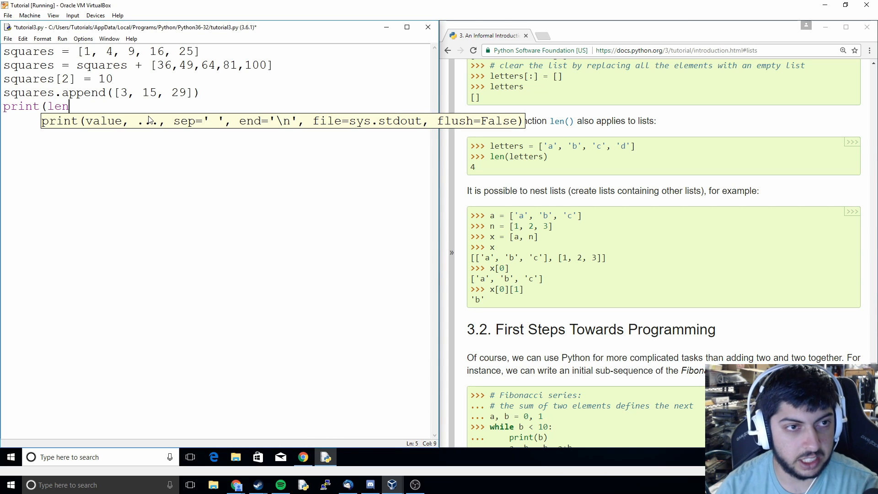
{"action": "type", "text": "("}
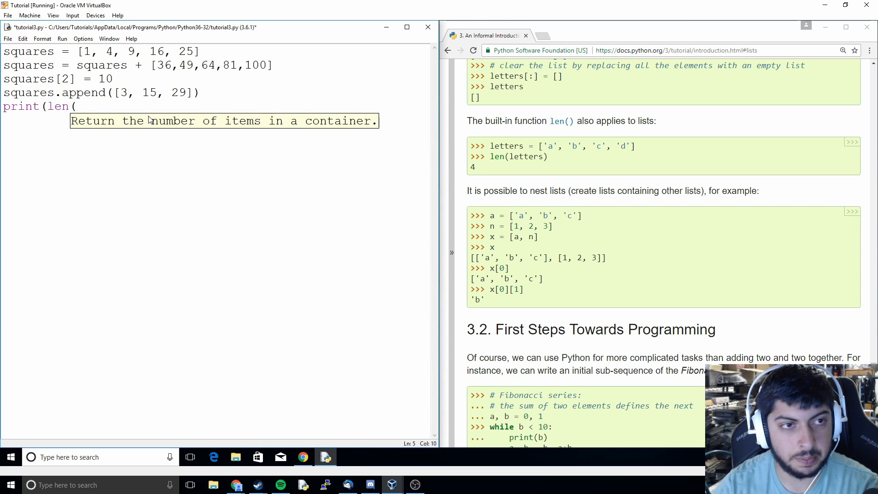
{"action": "type", "text": "squares"}
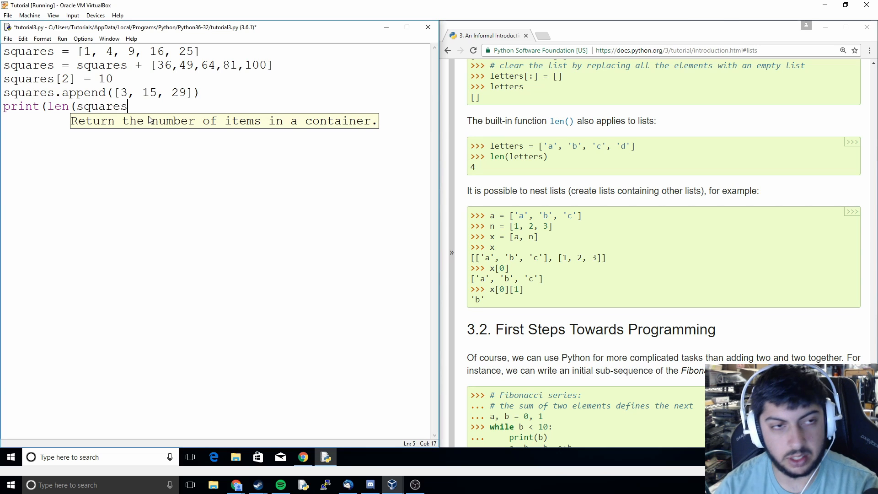
{"action": "type", "text": "))"}
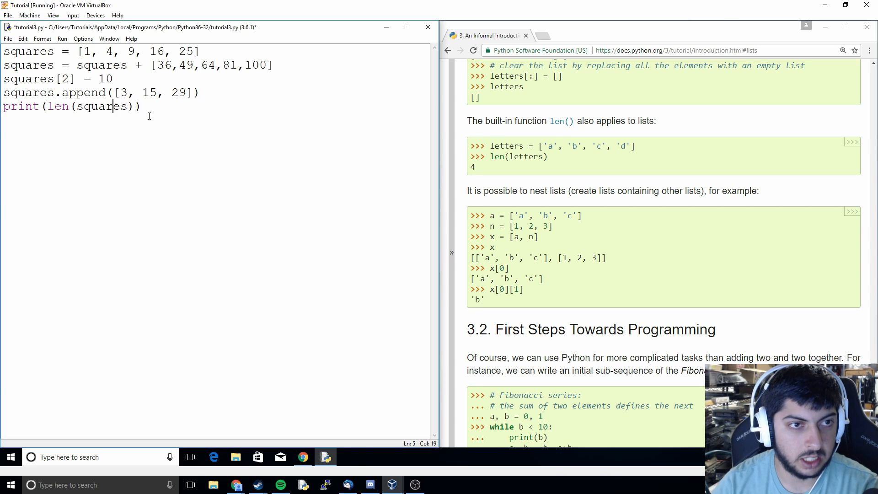
Step: Point out the squares argument and the len call in that line
{"action": "left_click", "coordinate": [68, 107]}
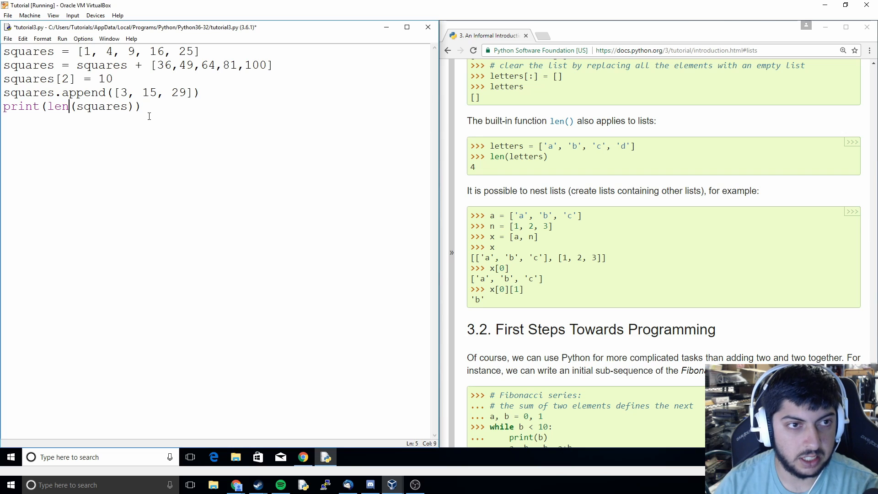
{"action": "left_click", "coordinate": [140, 107]}
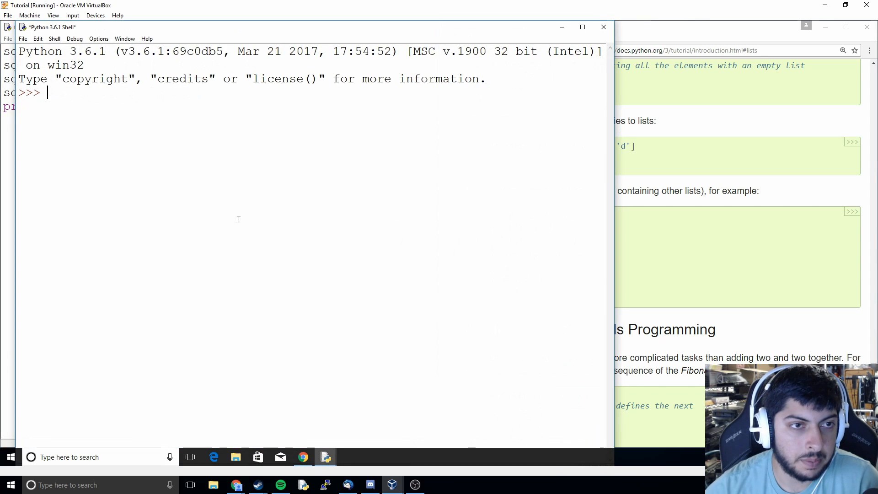
Step: Confirm saving tutorial3.py so print(len(squares)) runs in the shell
{"action": "key", "text": "F5"}
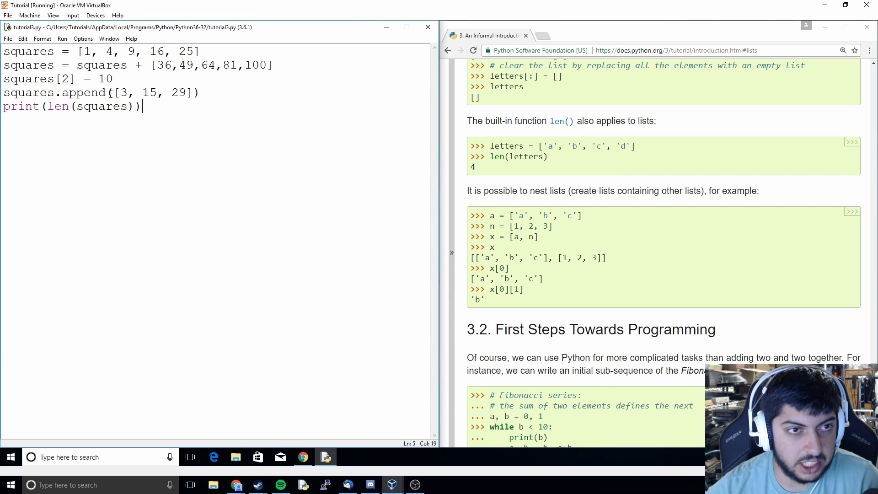
Step: Scroll the Python docs to section 3.2, First Steps Towards Programming
{"action": "left_click_drag", "start_coordinate": [120, 93], "coordinate": [192, 93]}
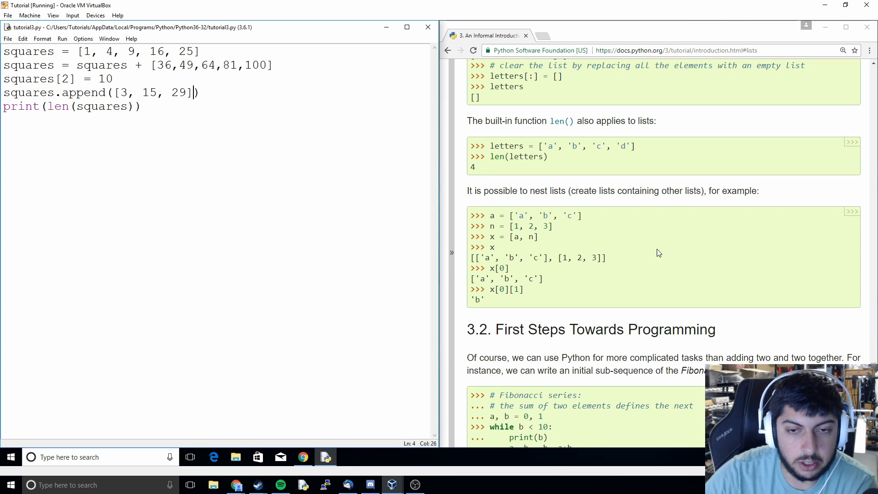
{"action": "scroll", "scroll_direction": "down", "scroll_amount": 3}
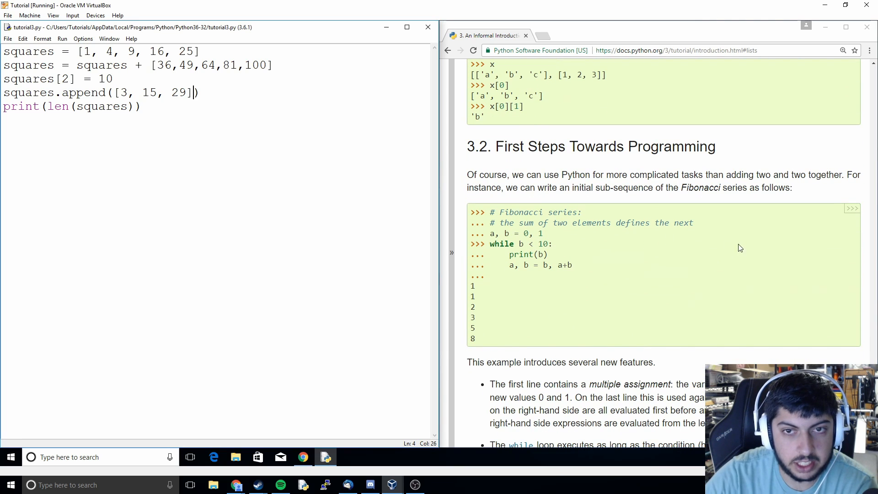
{"action": "mouse_move", "coordinate": [717, 185]}
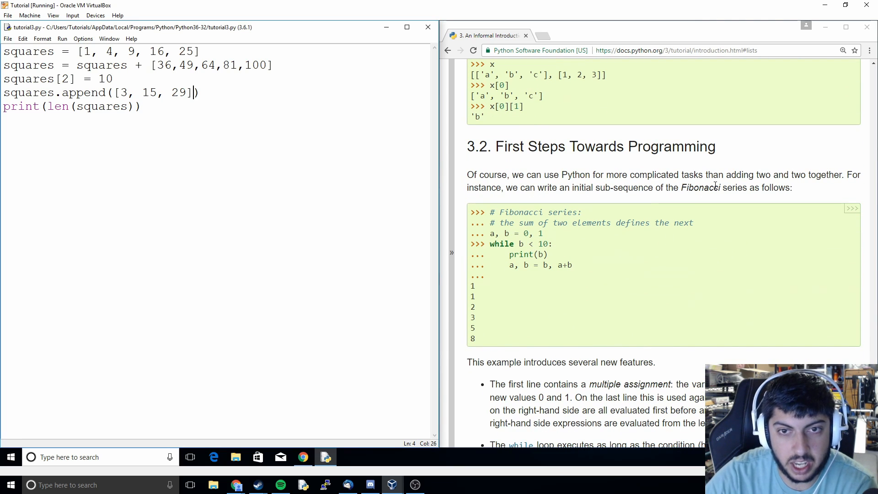